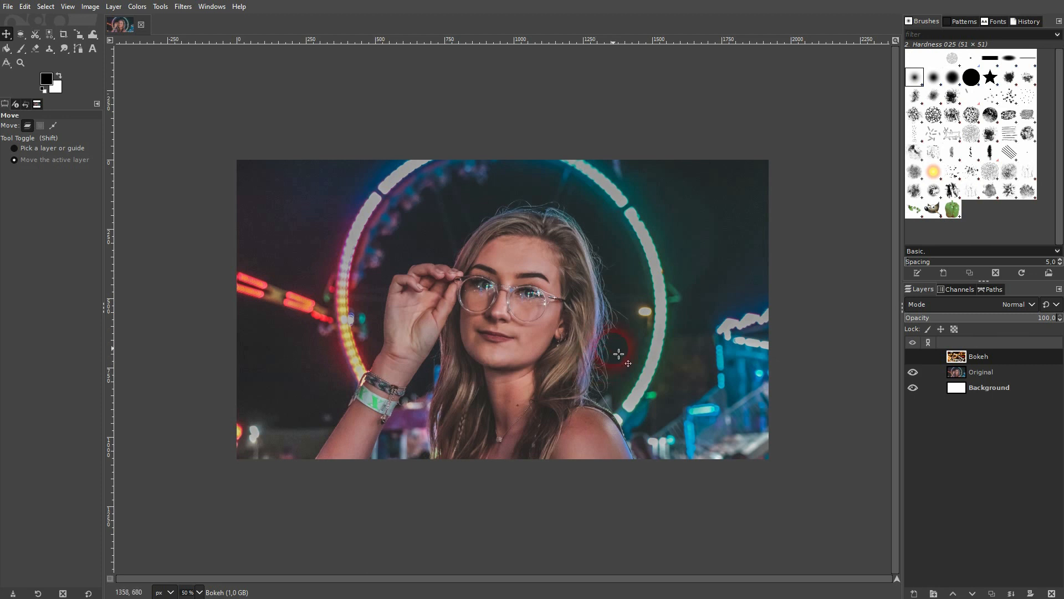
Step: Select the Original layer and make the hidden Bokeh layer visible above it
click(981, 371)
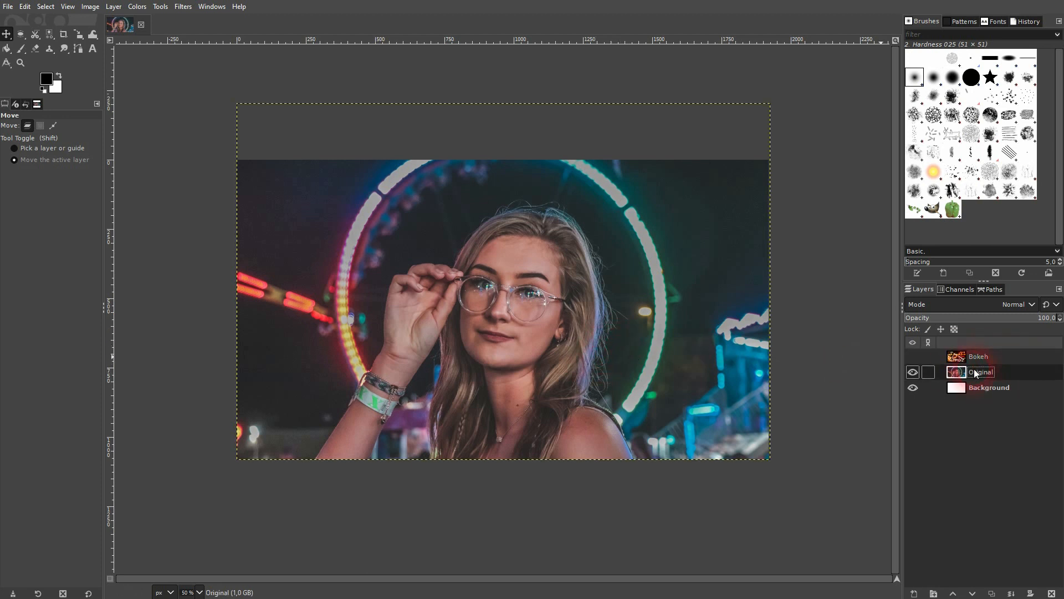
click(912, 356)
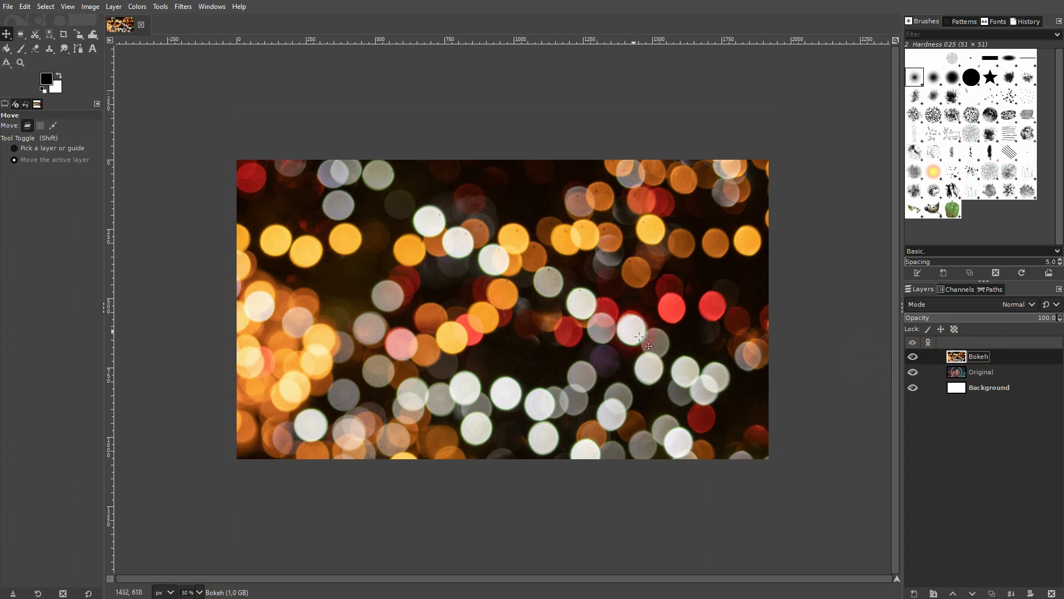
Step: Scale the Bokeh layer larger than the canvas so its lights cover the whole portrait
click(77, 35)
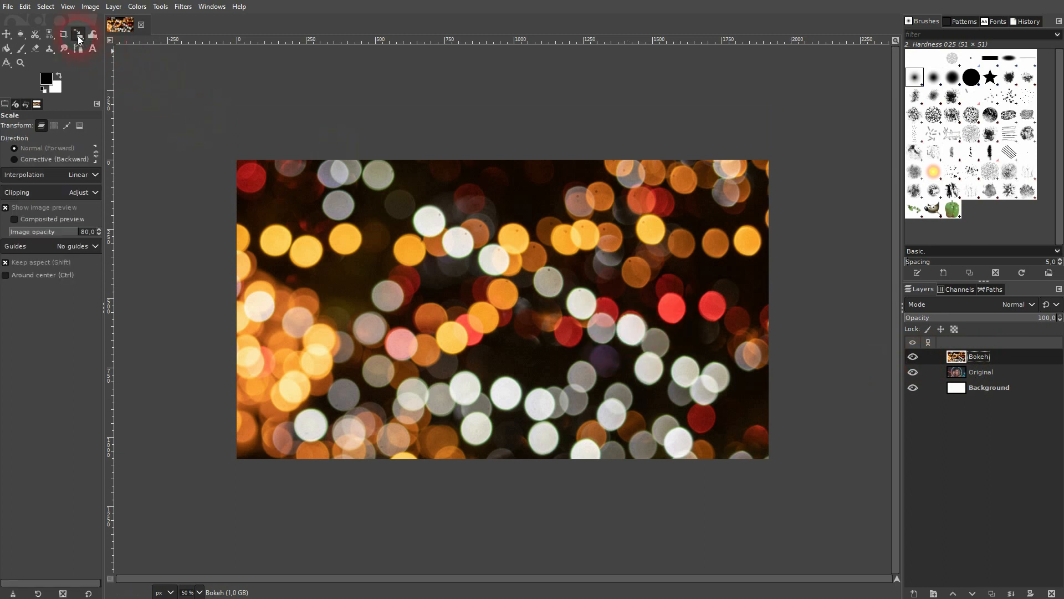
click(76, 35)
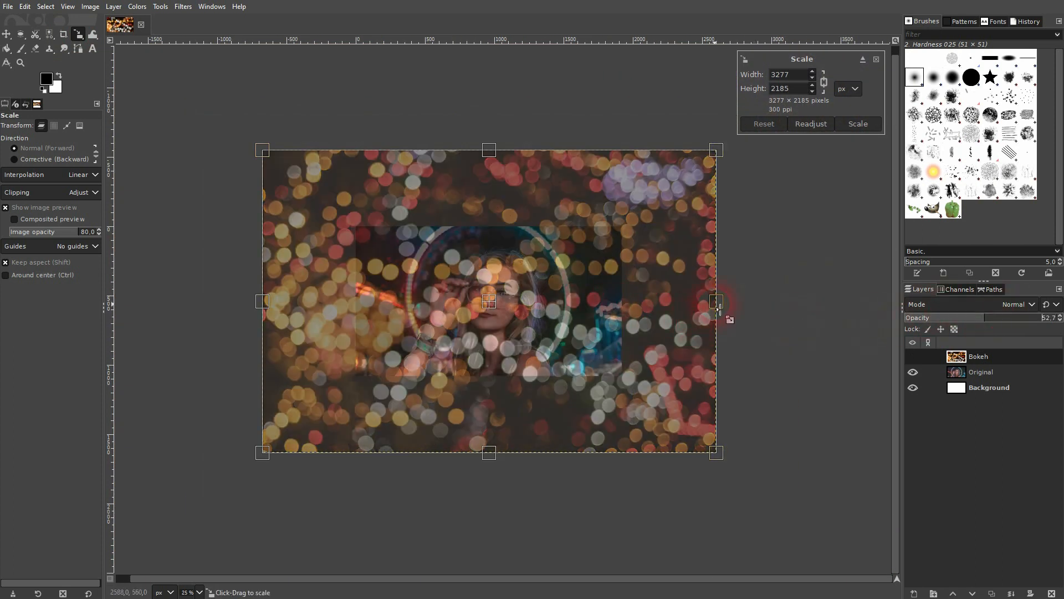
drag(716, 300, 831, 300)
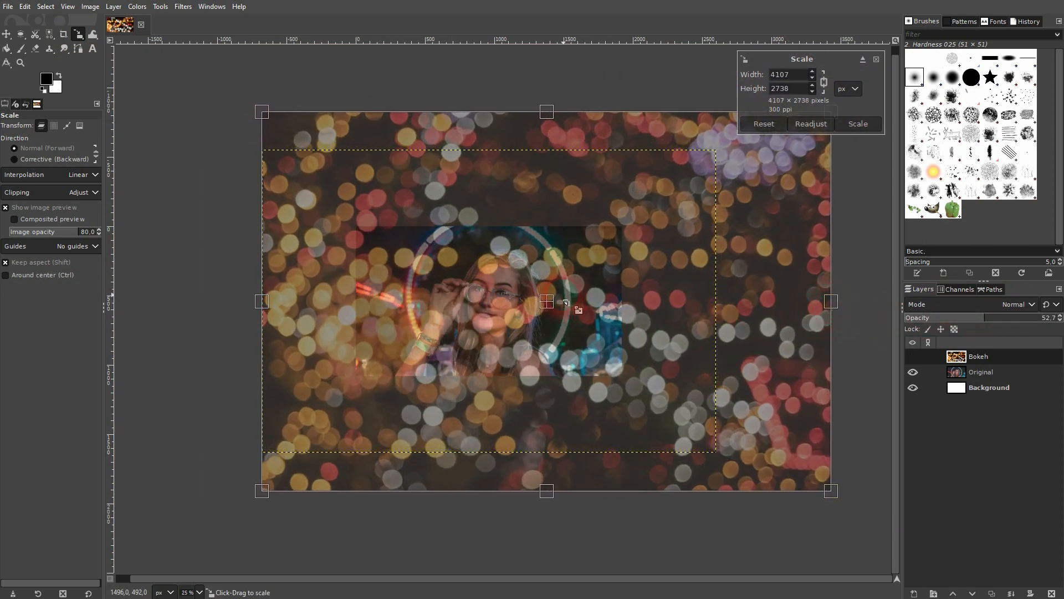
click(857, 123)
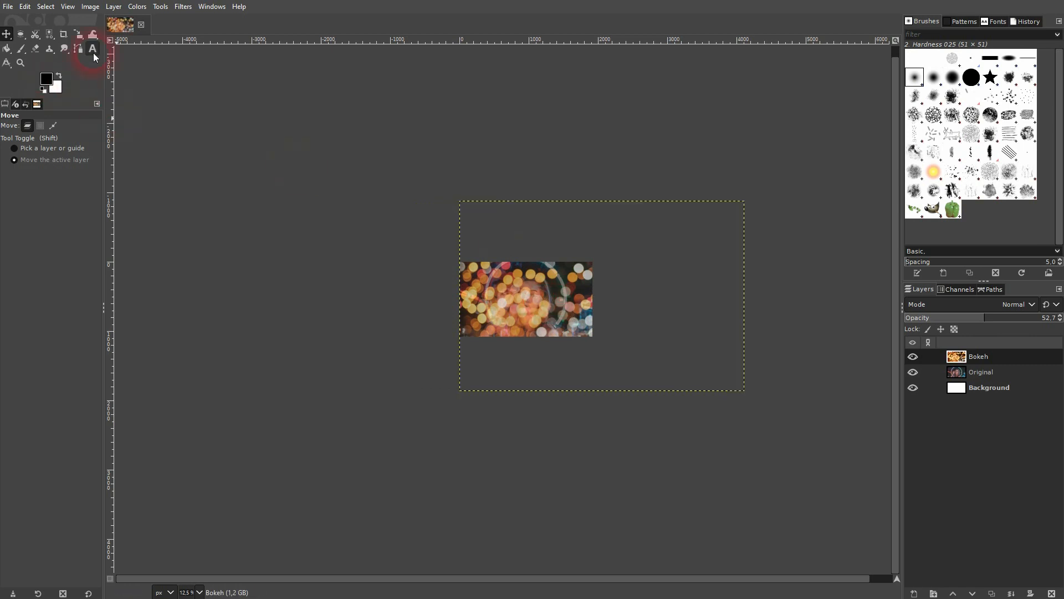
Step: Try the Rotate tool on the Bokeh layer with a slight adjustment
click(77, 34)
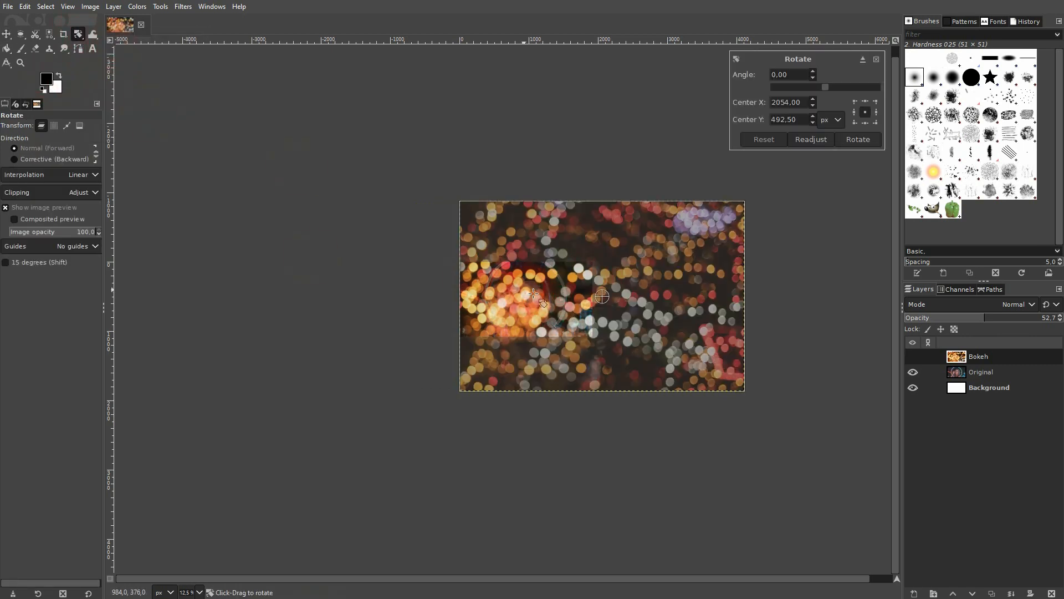
drag(825, 86, 814, 87)
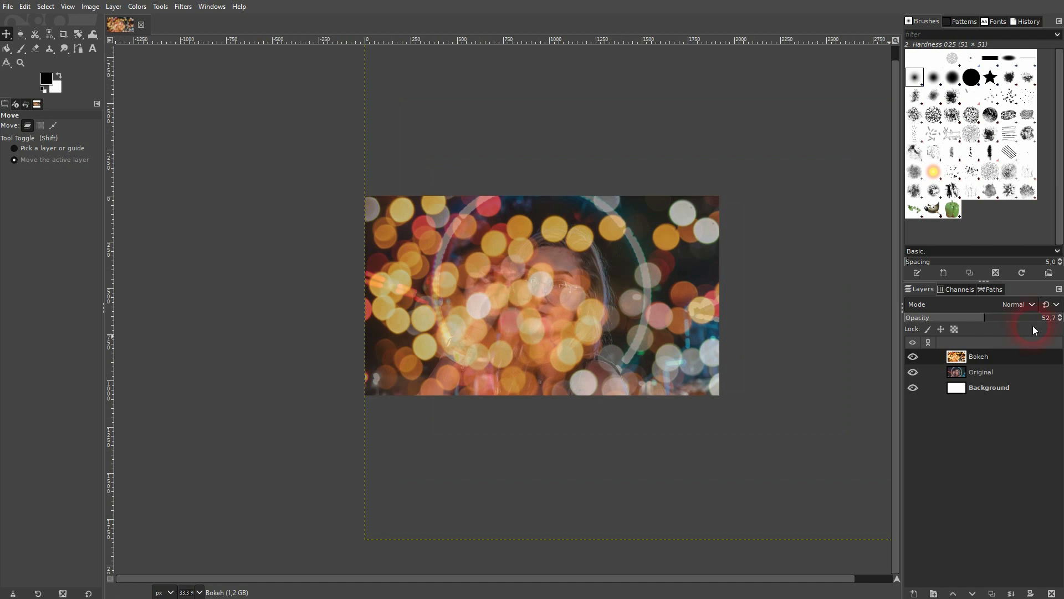
Step: Restore the Bokeh layer to 100 opacity and preview Addition, Luma darken only and Hard light modes
drag(1011, 317, 1055, 317)
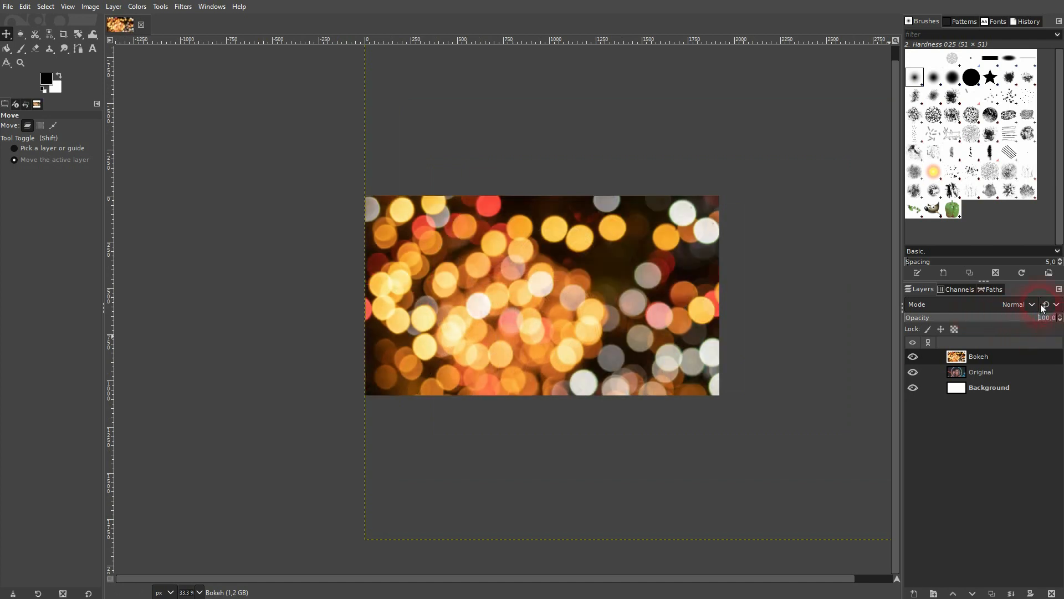
click(1014, 304)
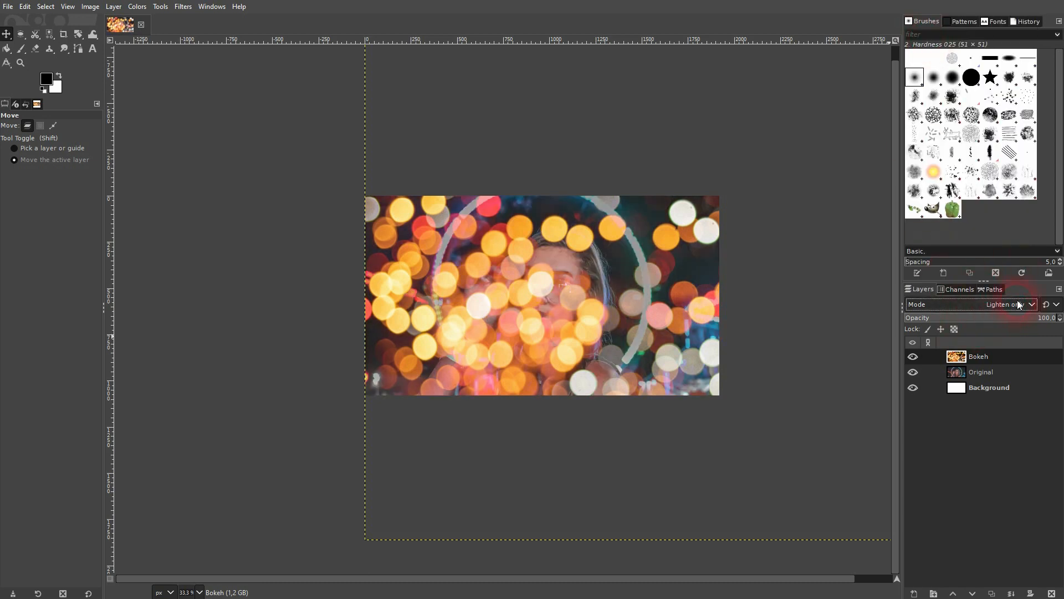
click(1011, 304)
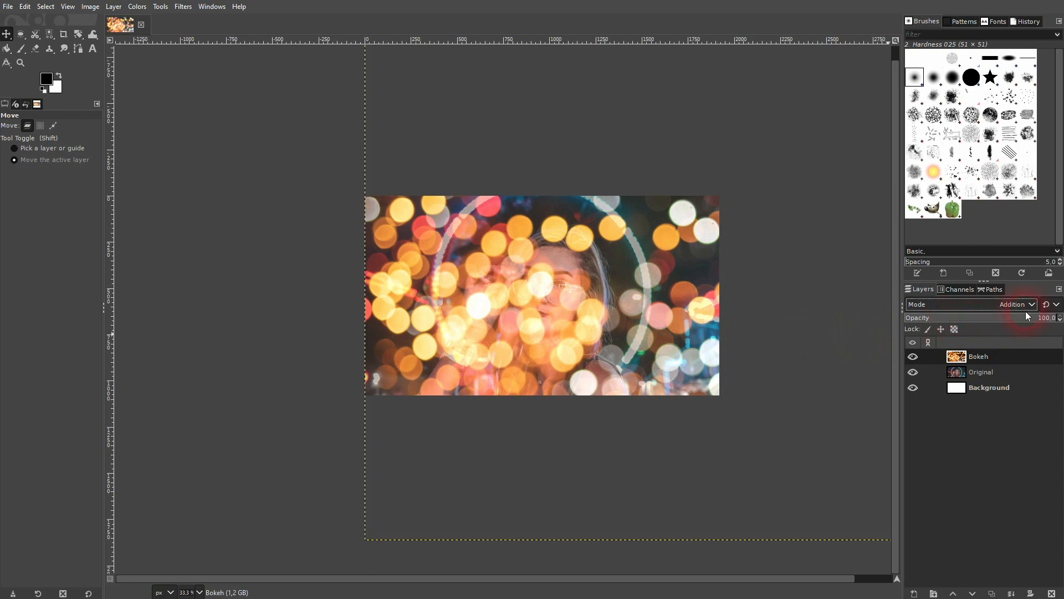
mouse_move(533, 243)
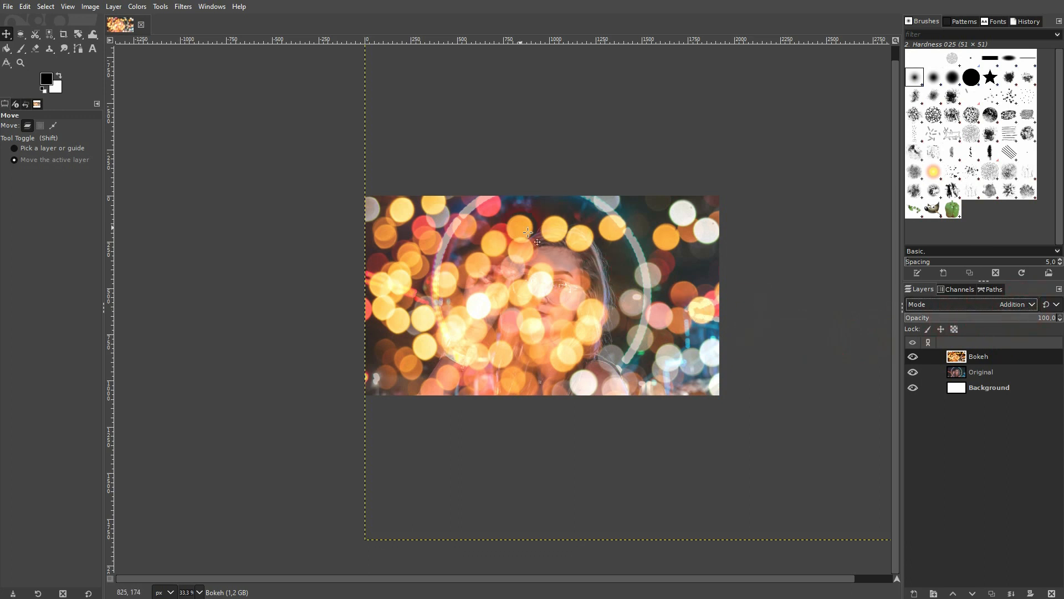
click(1011, 304)
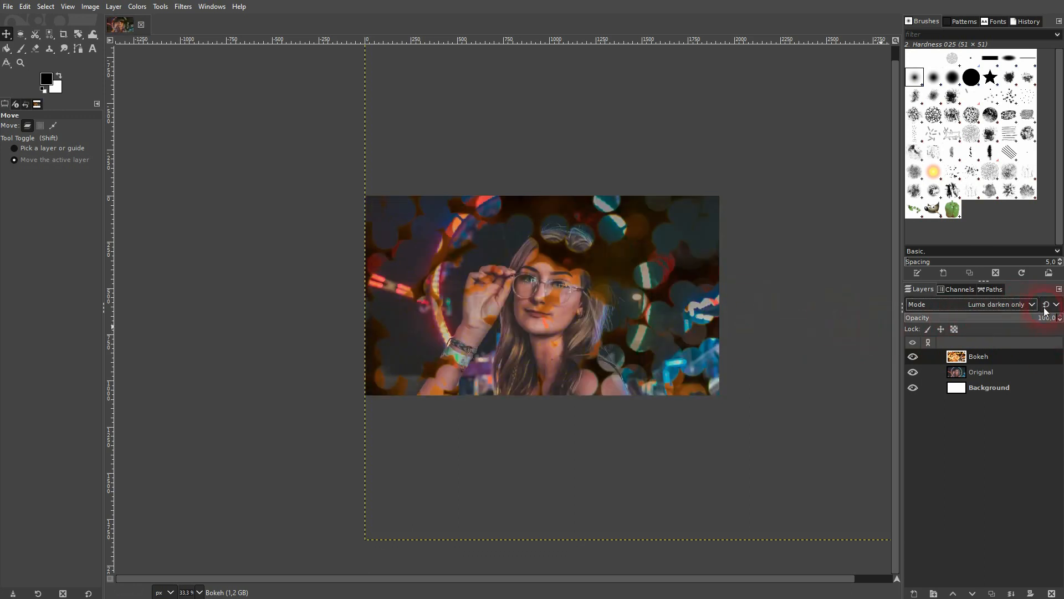
click(998, 304)
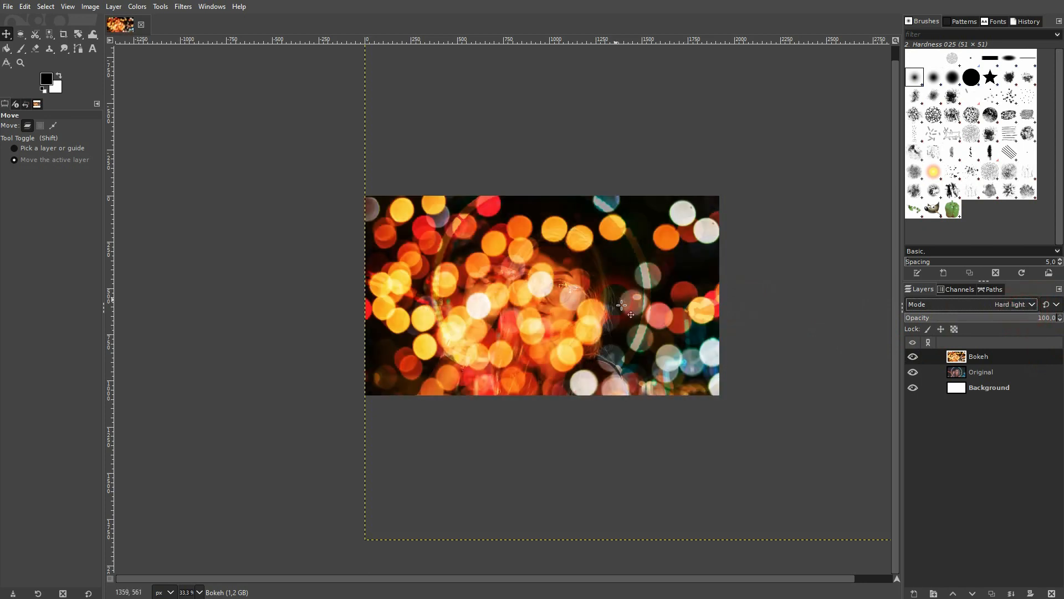
Step: Preview Pin light, Exclusion, Divide, HSV Hue and HSL Color, then settle on Addition mode
click(1012, 304)
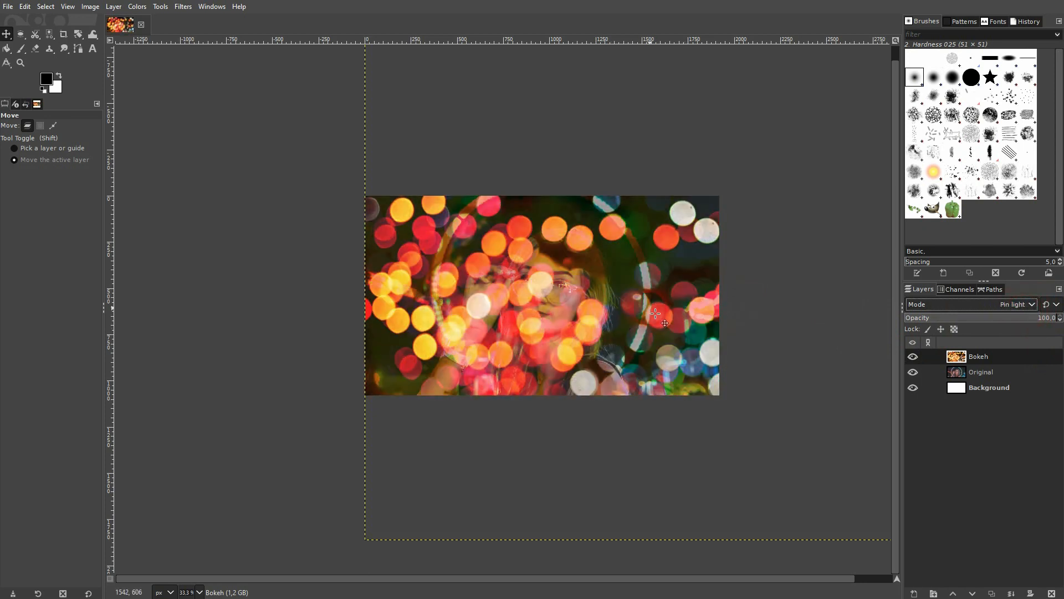
click(1016, 303)
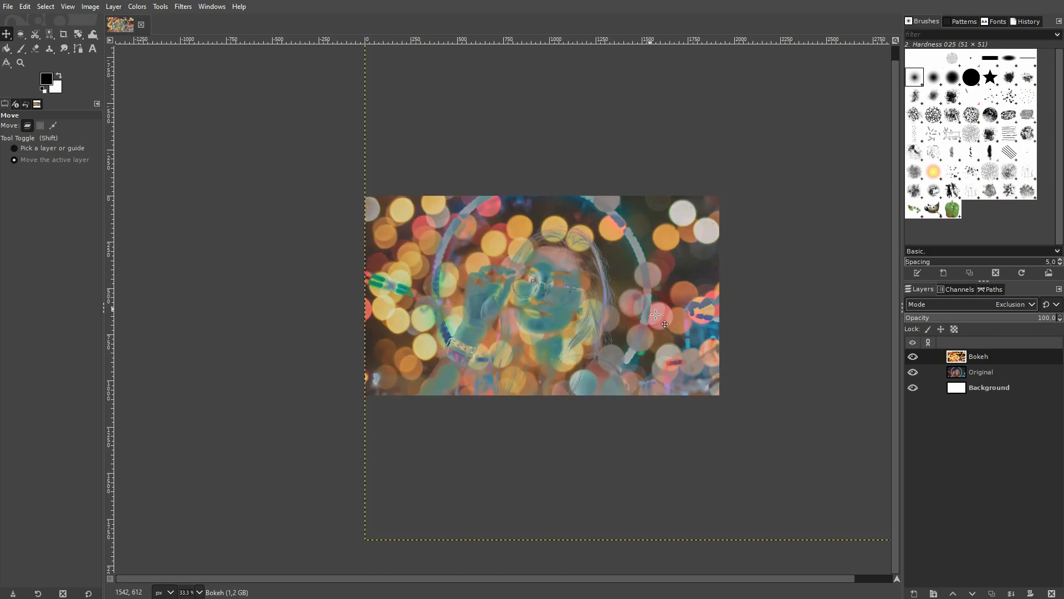
click(1011, 304)
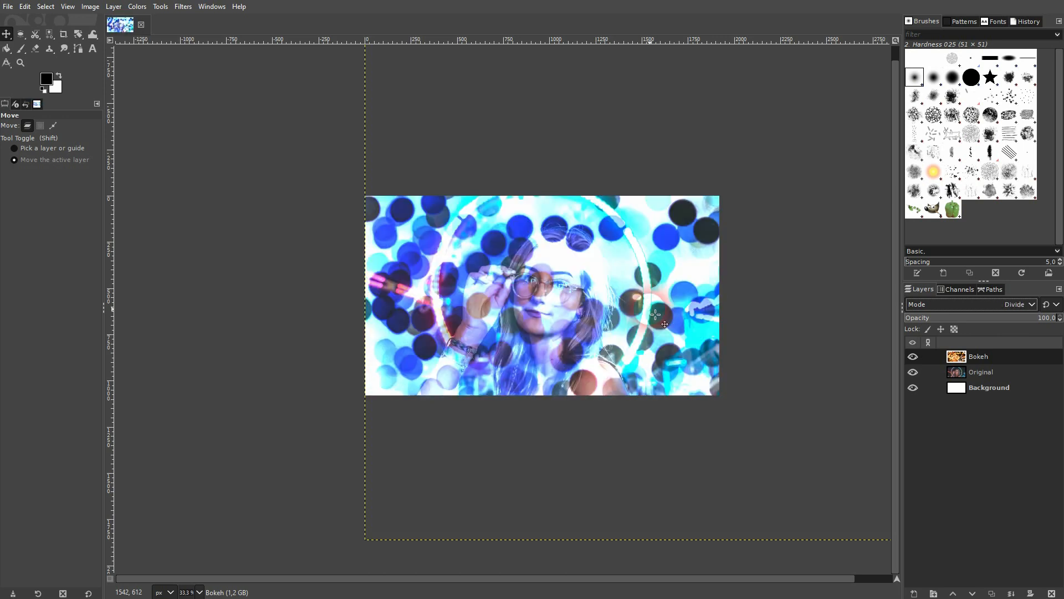
click(1017, 304)
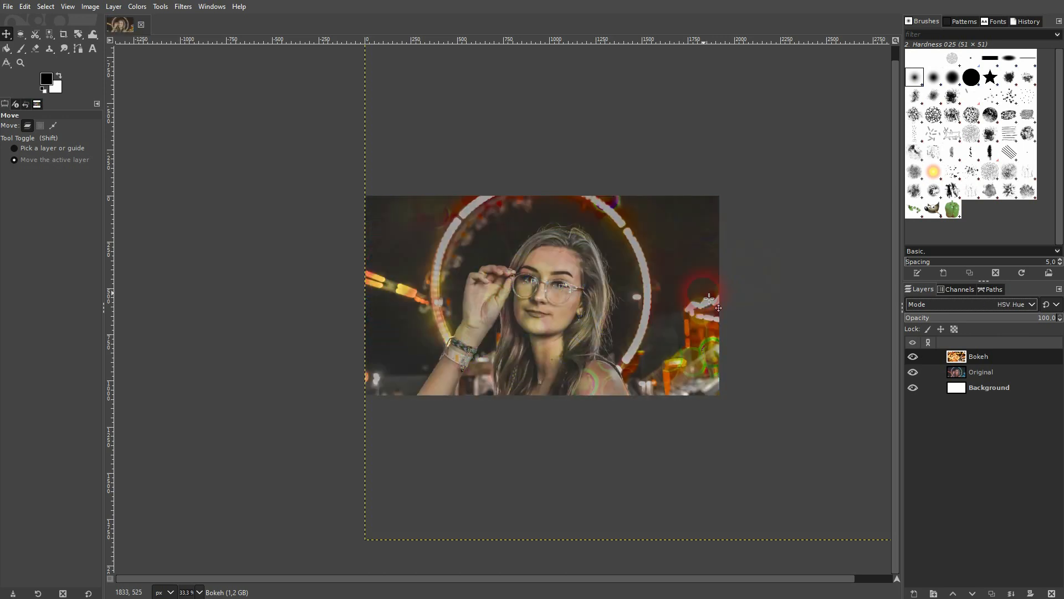
click(1011, 304)
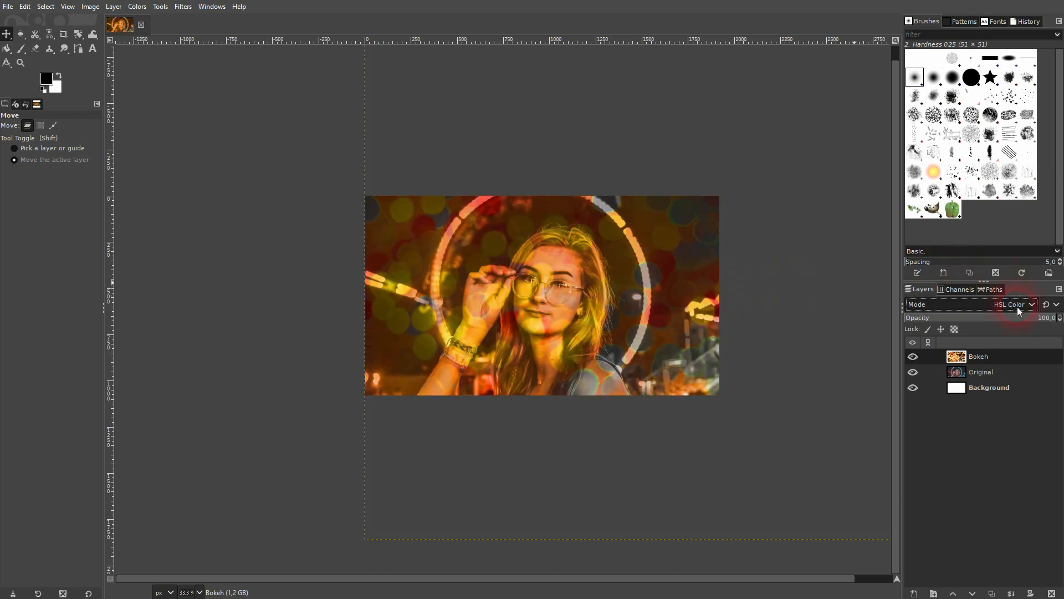
click(1014, 304)
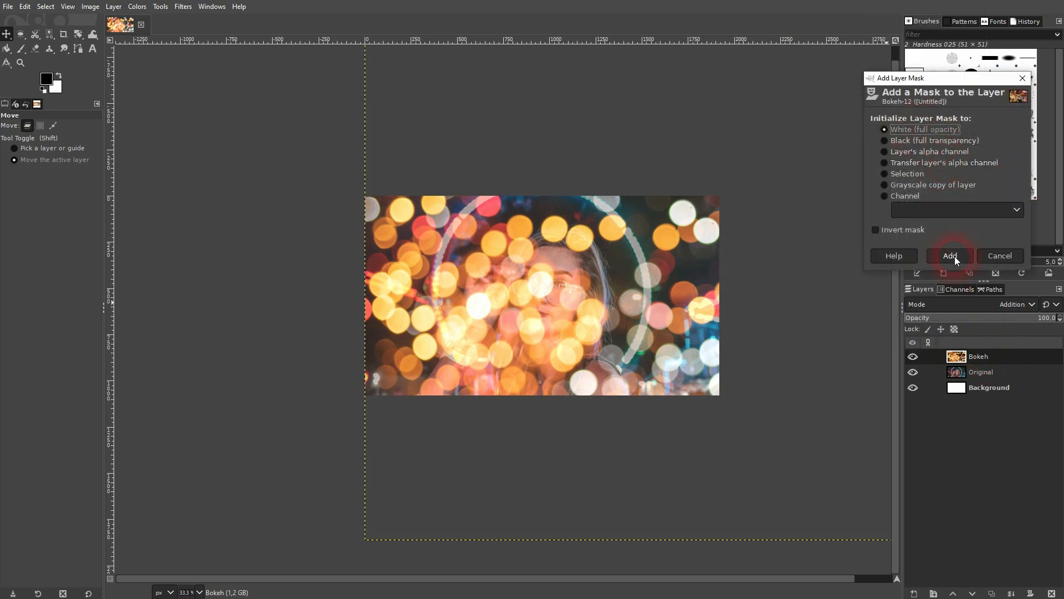
Step: Add a white full-opacity layer mask to the Bokeh layer and pick the Paintbrush
click(949, 255)
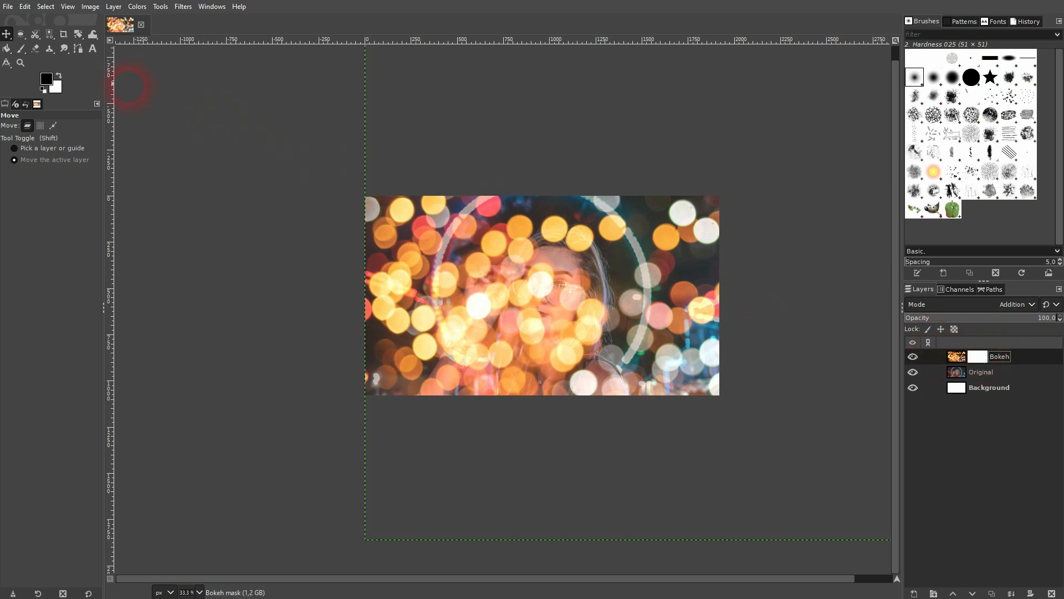
click(21, 49)
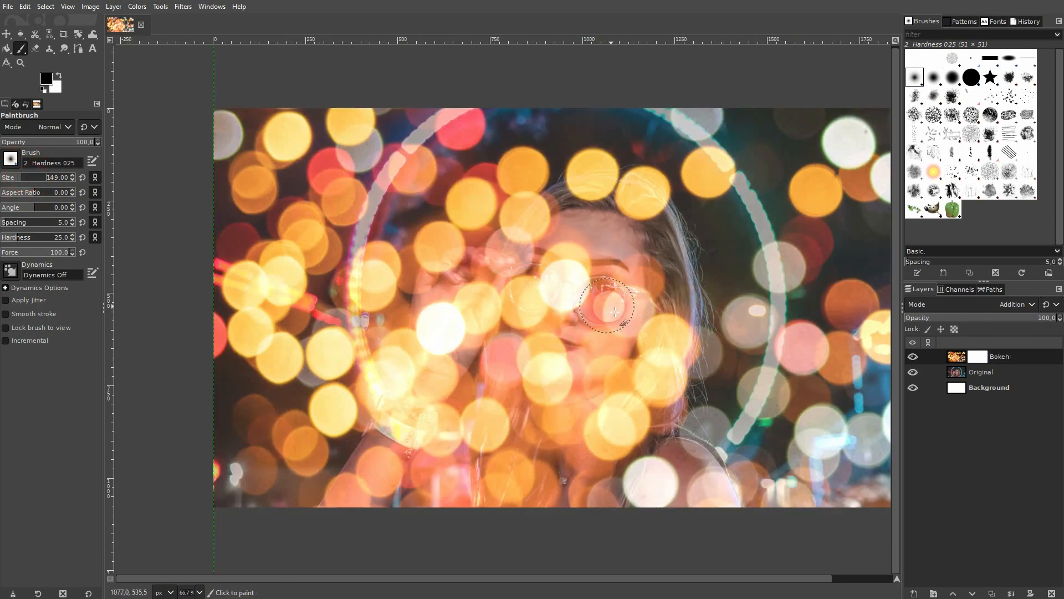
Step: Paint black on the mask to clear bokeh from her eye, face, glasses, neck and shoulder
drag(614, 311, 636, 275)
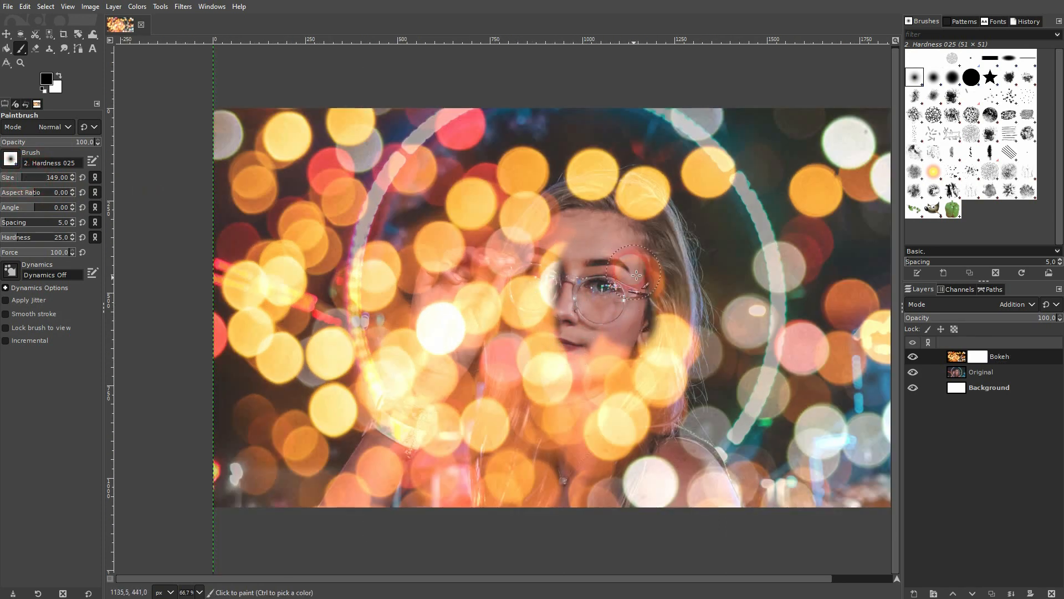
drag(636, 275, 633, 446)
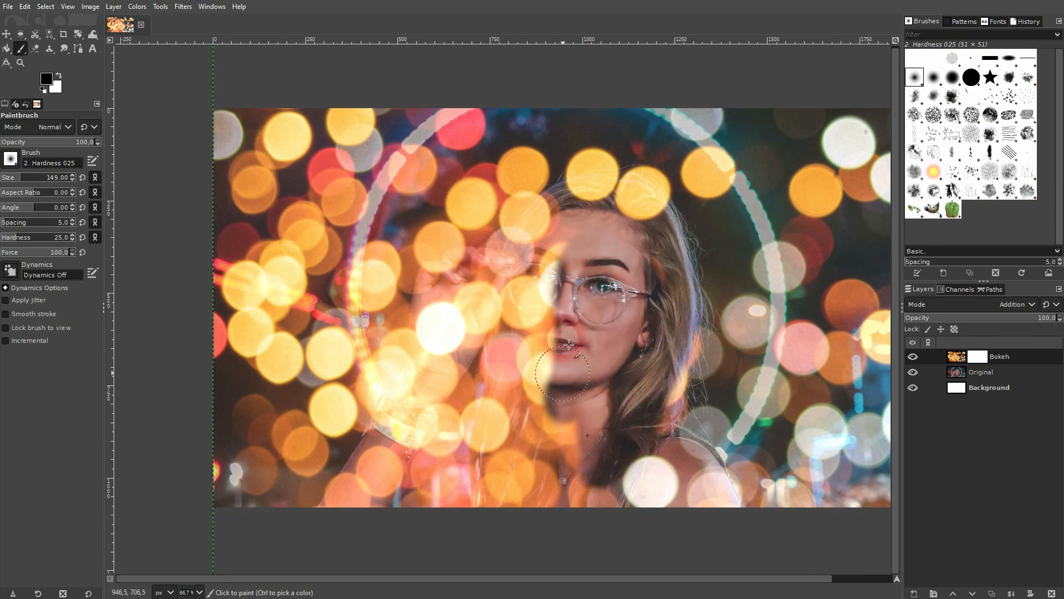
drag(568, 345, 550, 234)
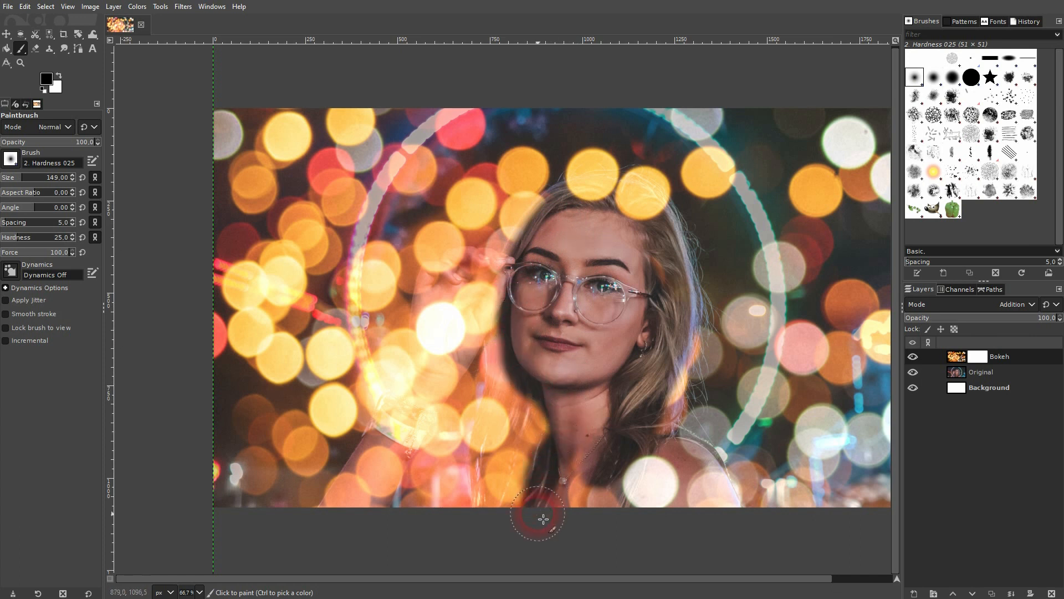
drag(537, 518, 655, 517)
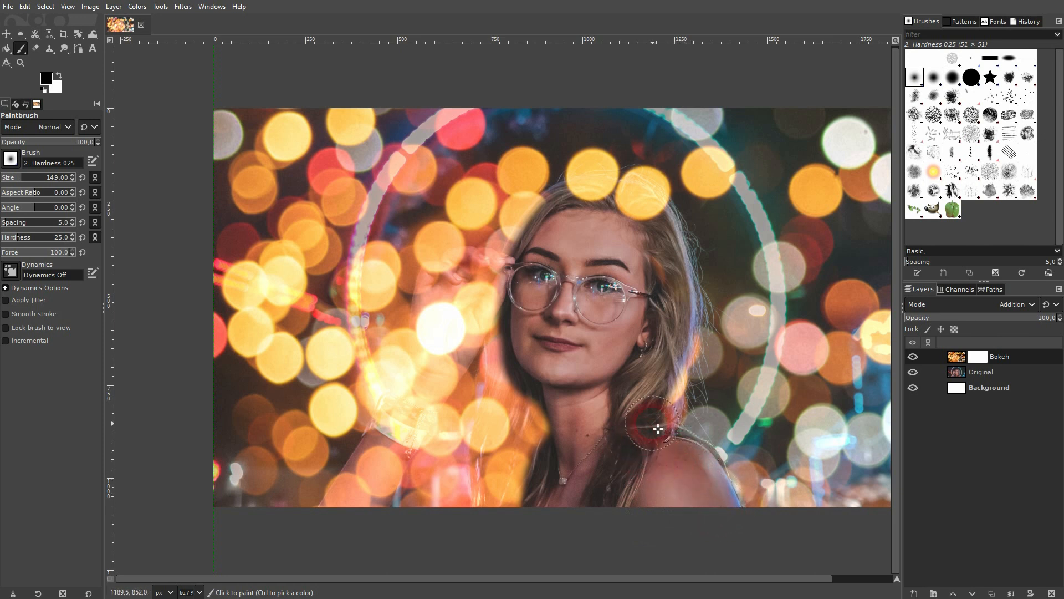
drag(655, 428, 672, 271)
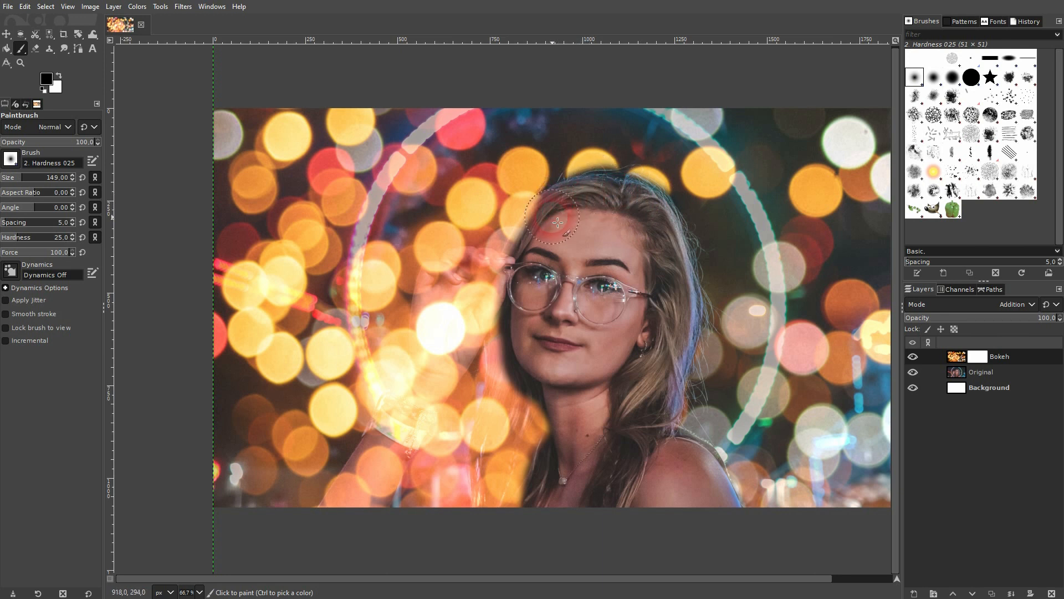
Step: Paint black to clear bokeh from her hair, raised hand, wrist and forearm
drag(556, 224, 515, 271)
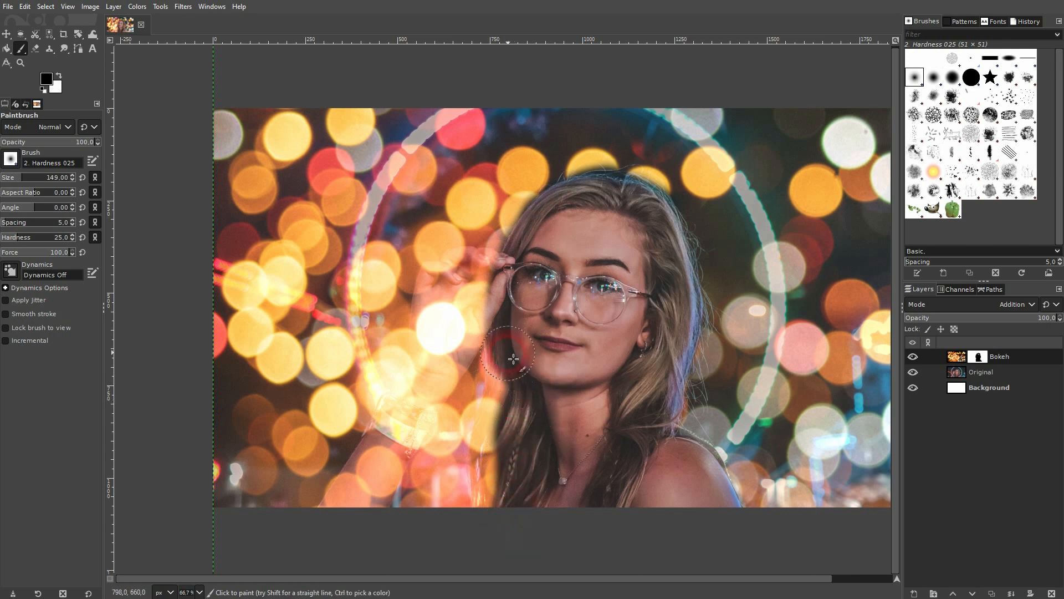
drag(512, 358, 499, 485)
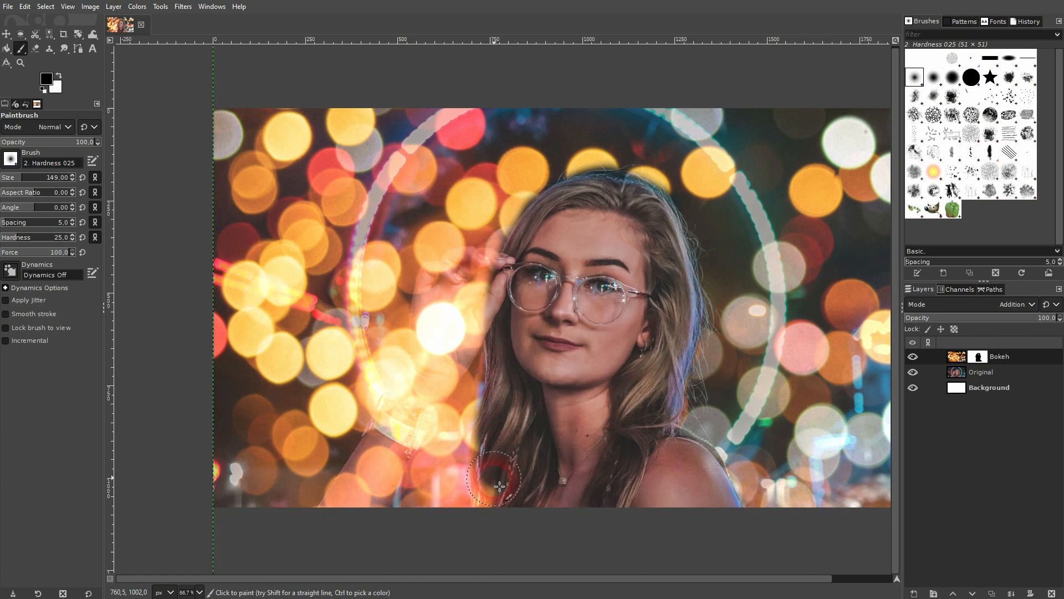
mouse_move(522, 244)
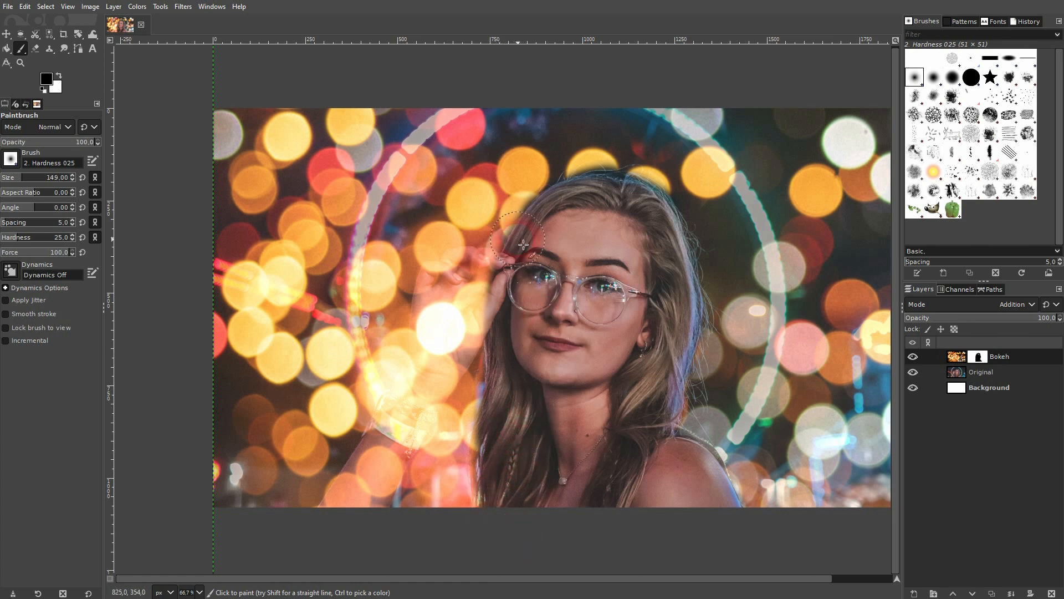
drag(522, 244, 368, 507)
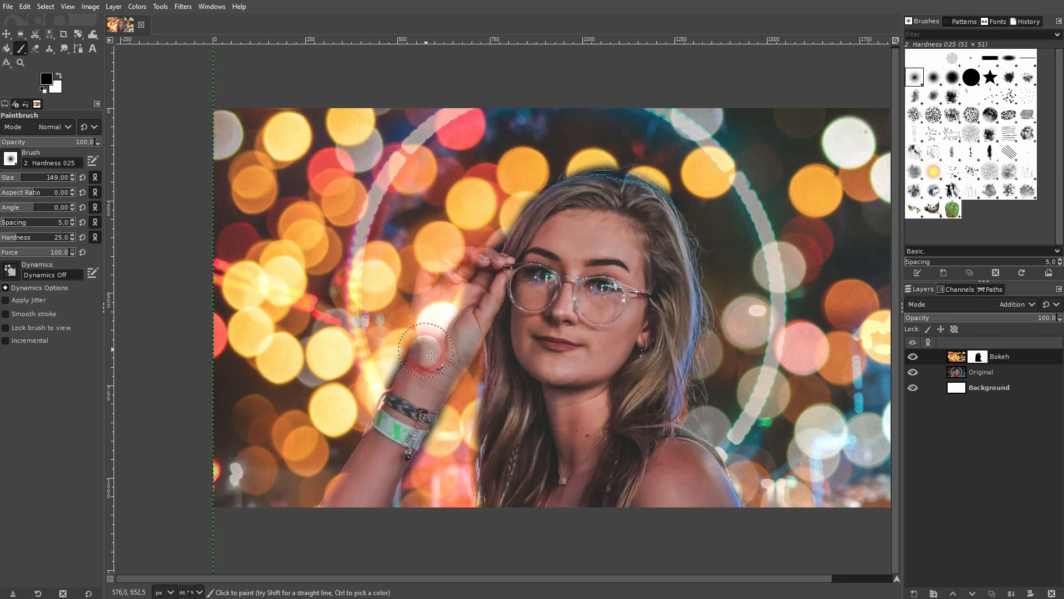
drag(432, 355, 435, 339)
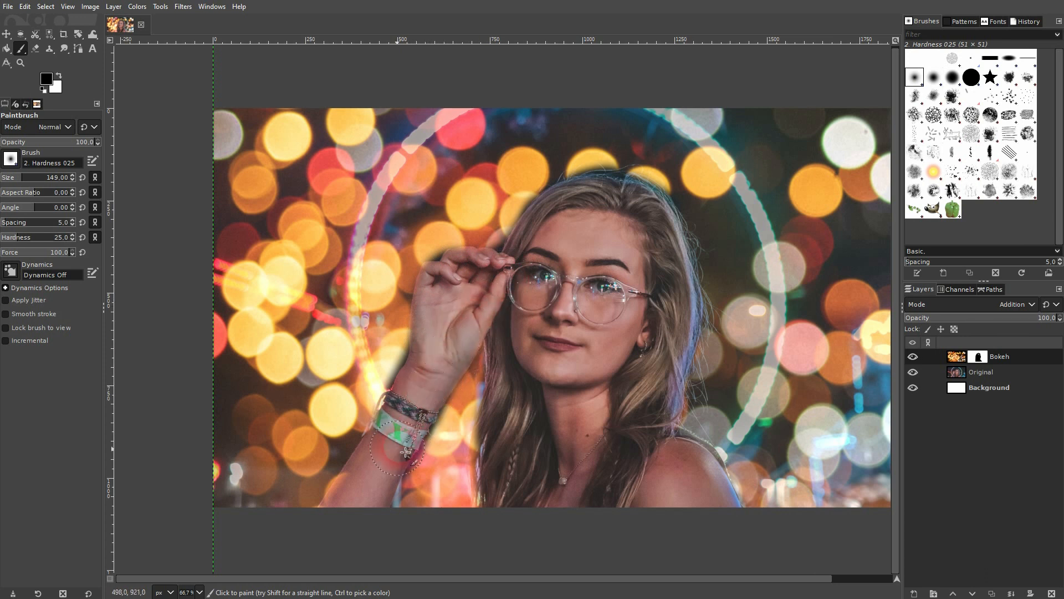
mouse_move(356, 489)
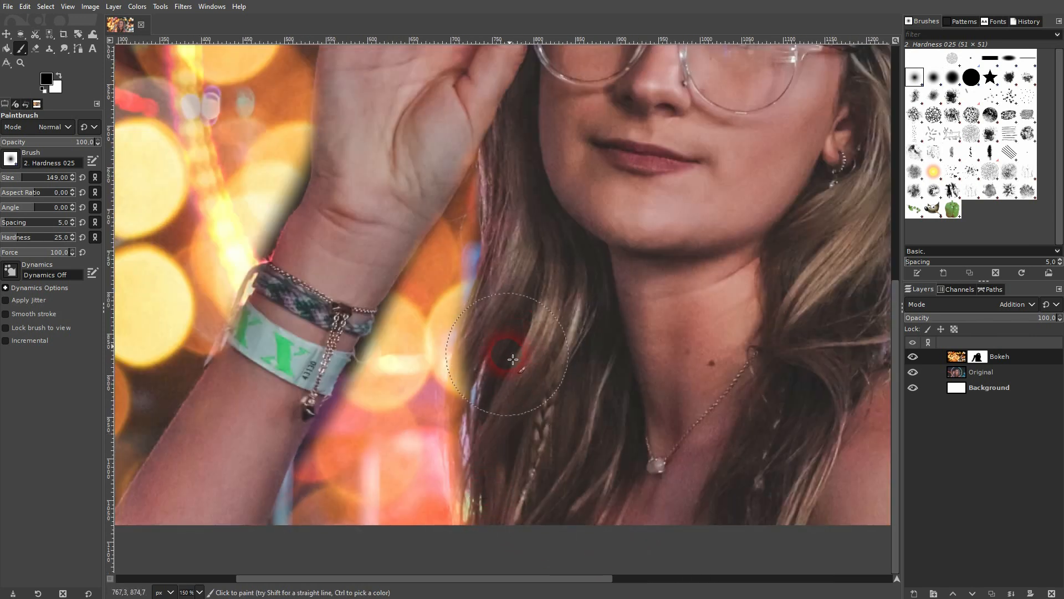
Step: Hide bokeh along the hair by her neck, then paint white to restore it beside the wrist and above her head
drag(512, 359, 512, 512)
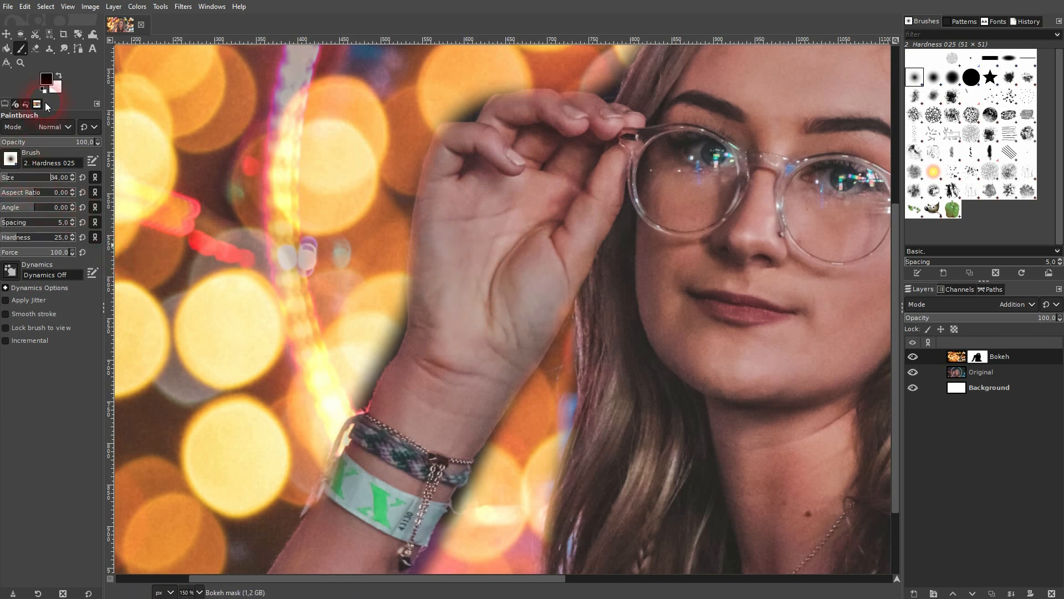
click(59, 74)
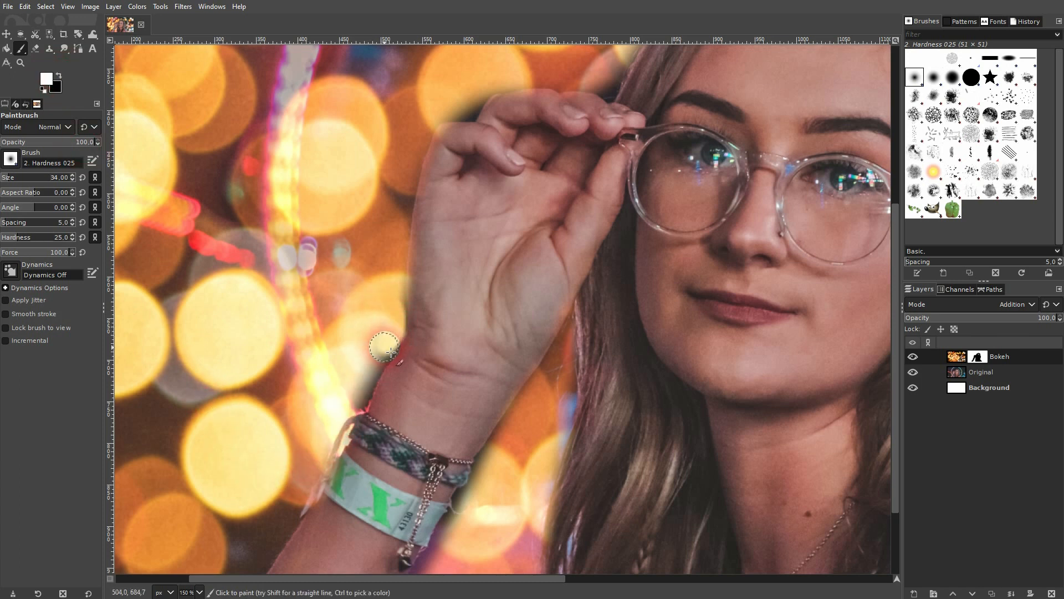
drag(384, 346, 333, 435)
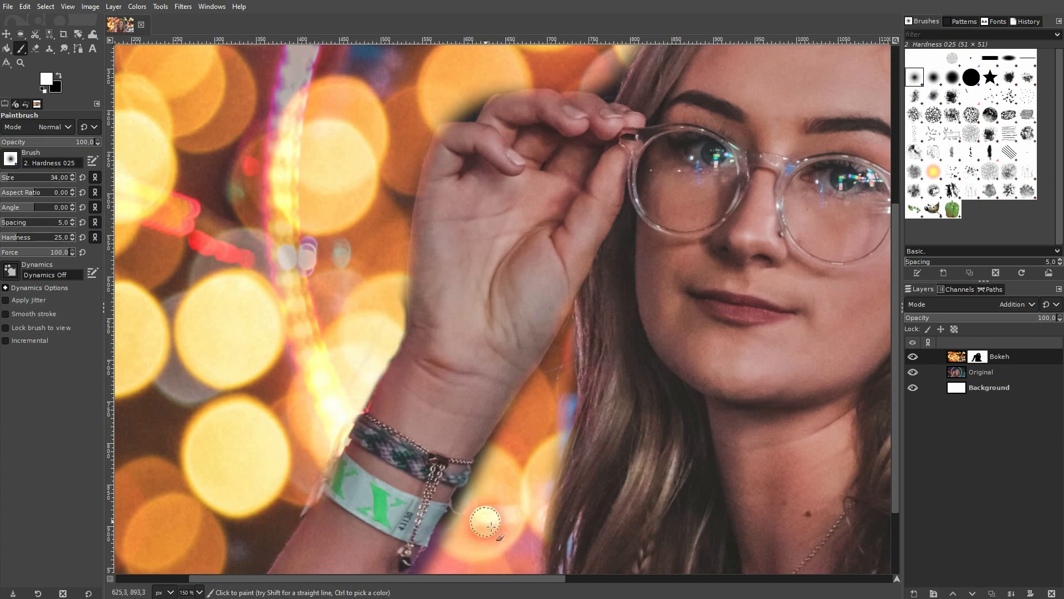
mouse_move(460, 388)
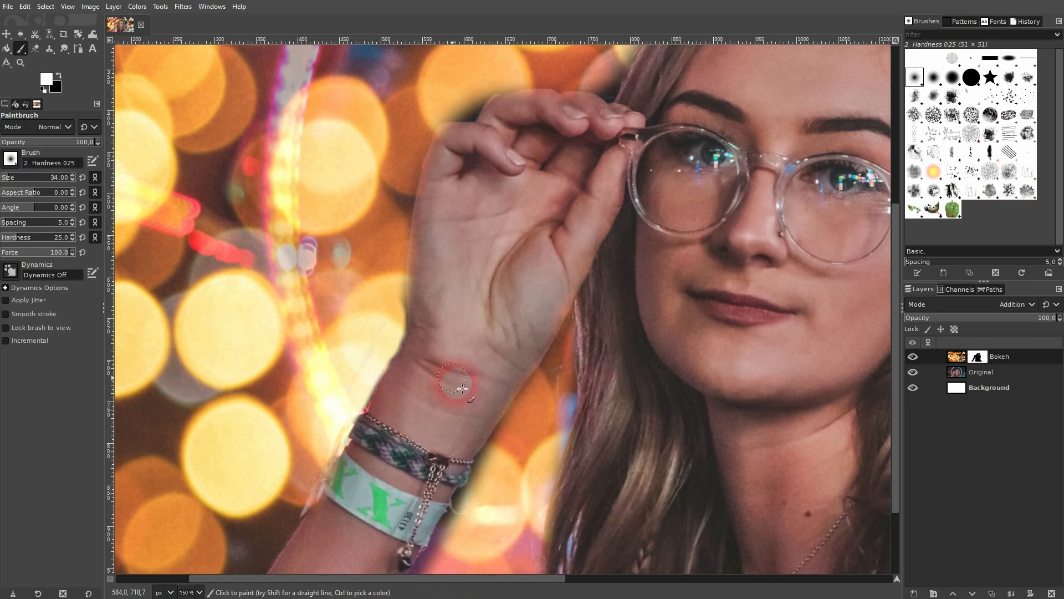
mouse_move(468, 112)
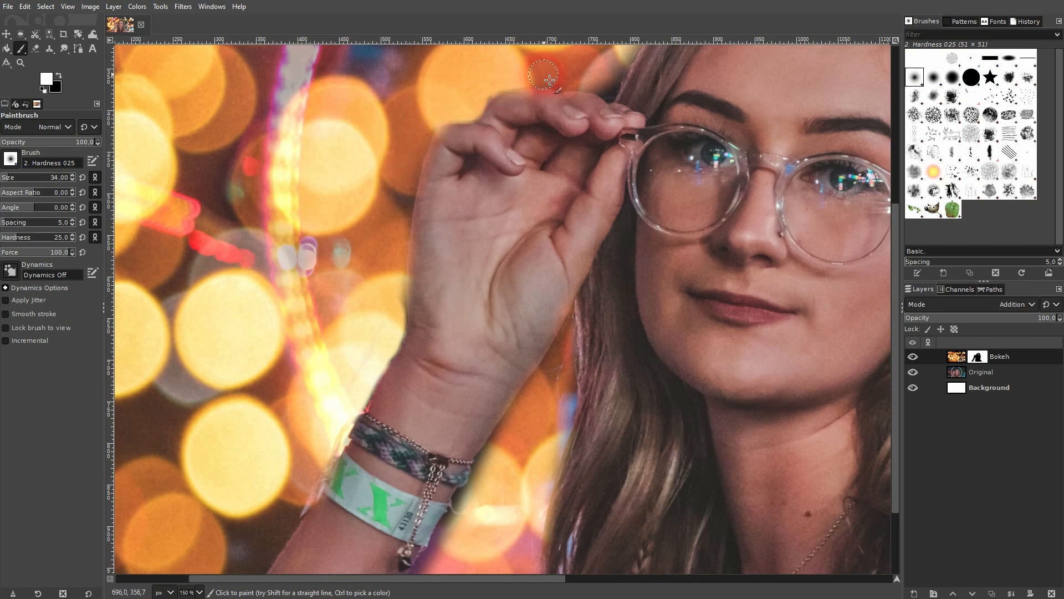
mouse_move(608, 81)
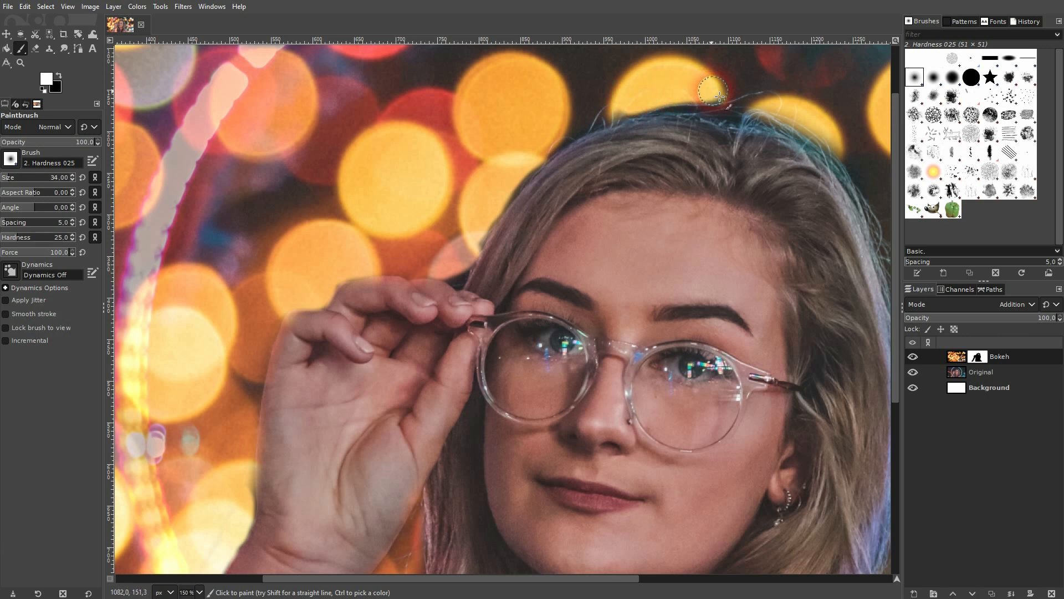
drag(713, 92, 869, 169)
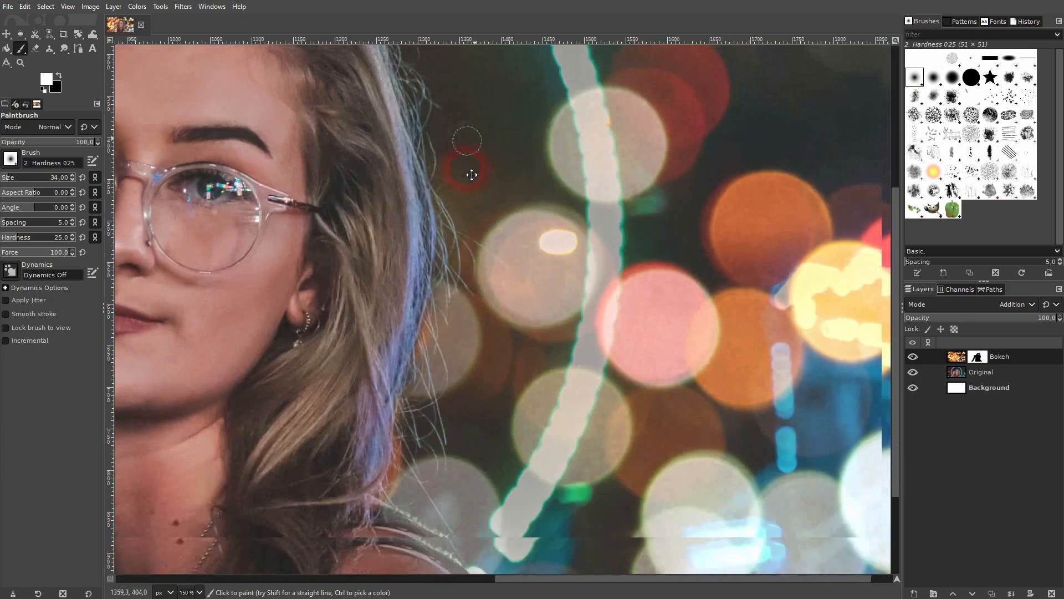
scroll(down, 3)
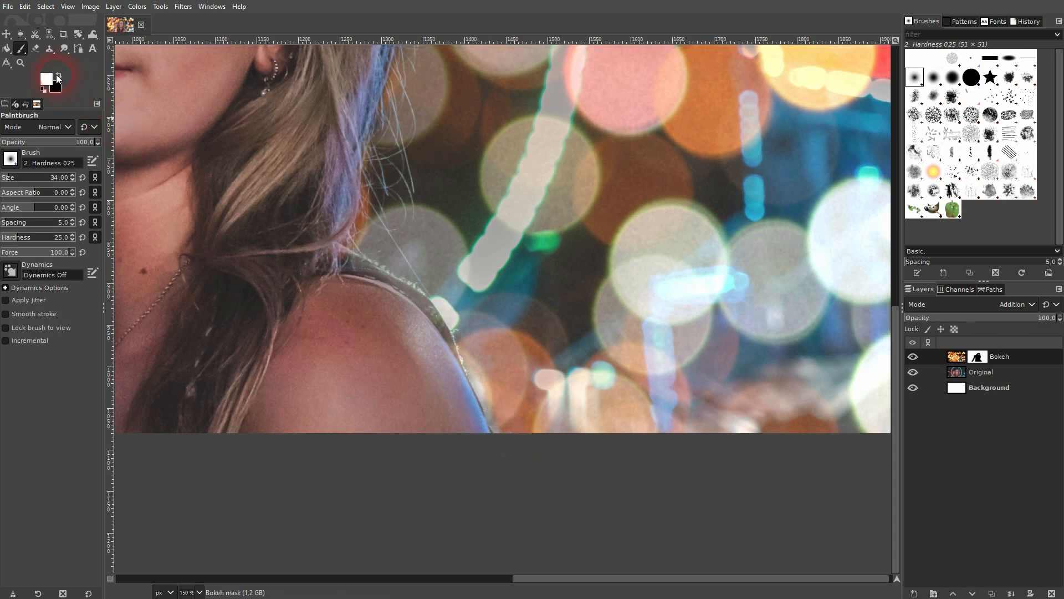
Step: With black and brush size 9, hide bokeh along the top and dangling wristband strings
click(57, 71)
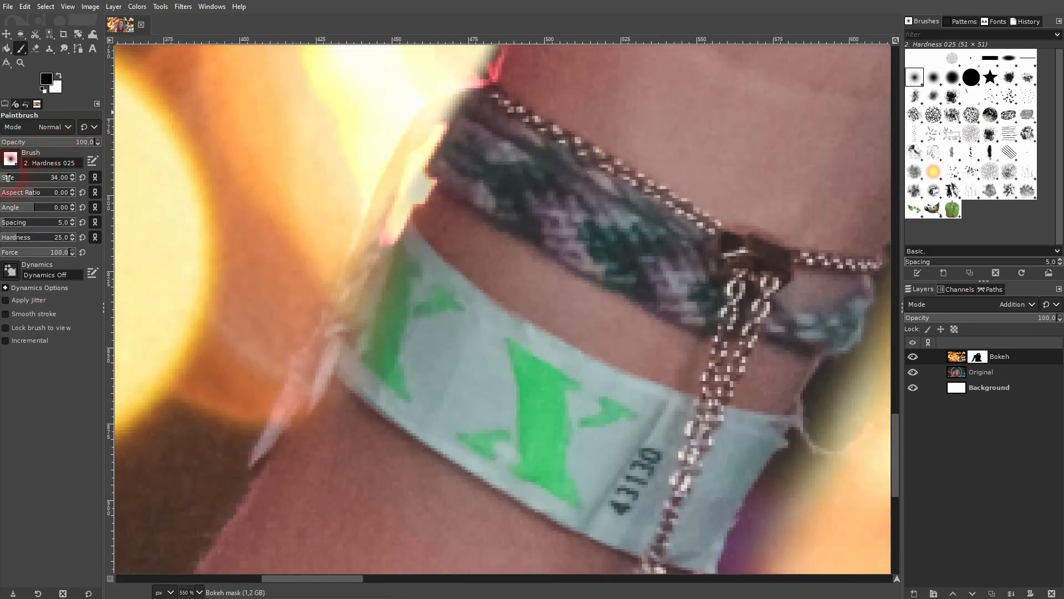
click(48, 177)
text(8)
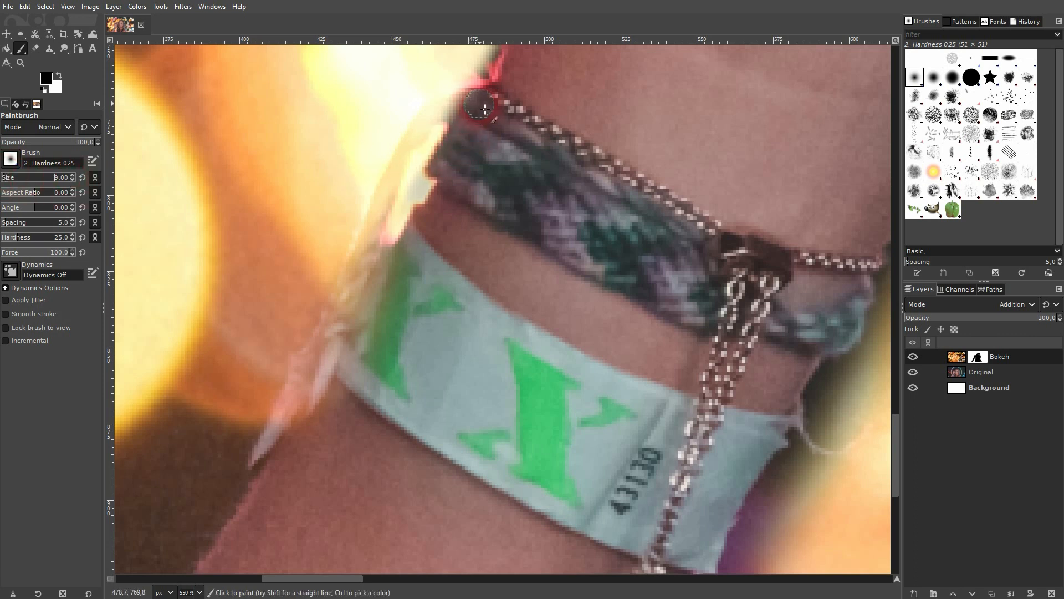
drag(482, 108, 381, 208)
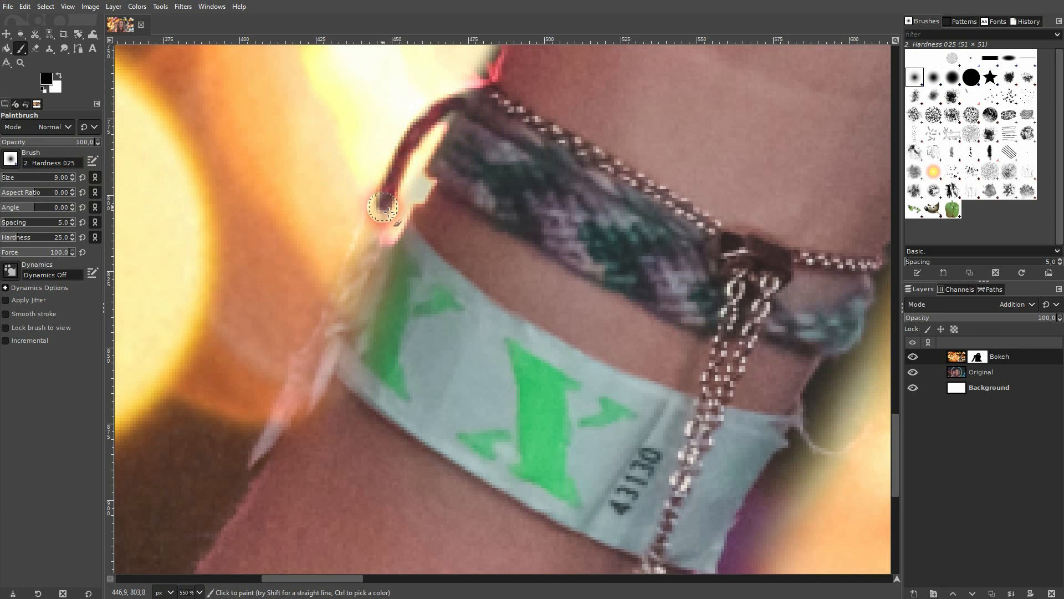
drag(383, 206, 319, 409)
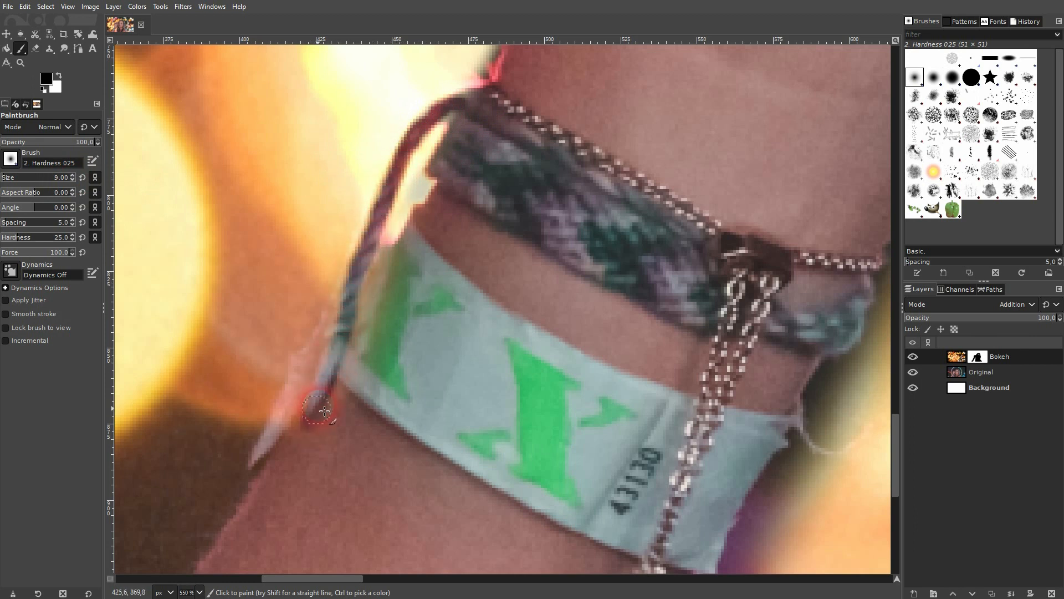
drag(319, 409, 377, 295)
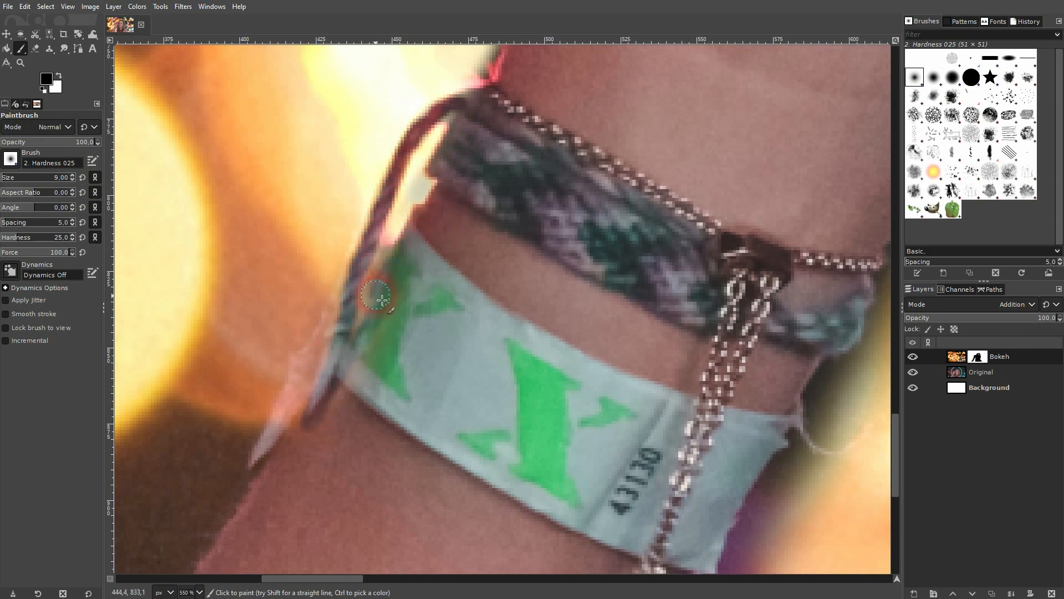
Step: Hide bokeh on the wristband's left edge, frayed tip and torn edge
drag(377, 295, 373, 271)
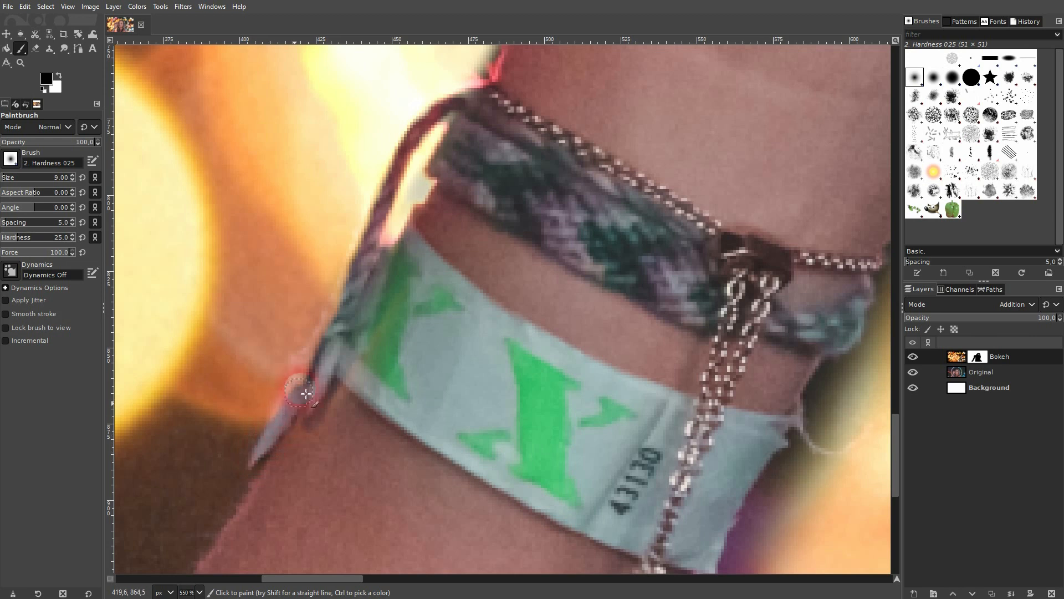
drag(306, 394, 332, 321)
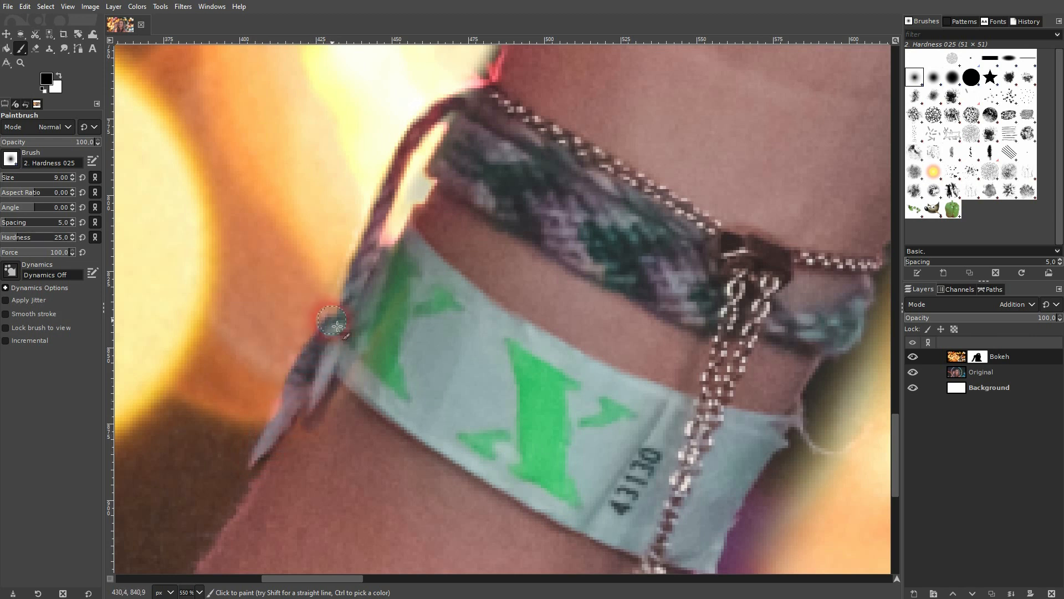
drag(333, 320, 487, 96)
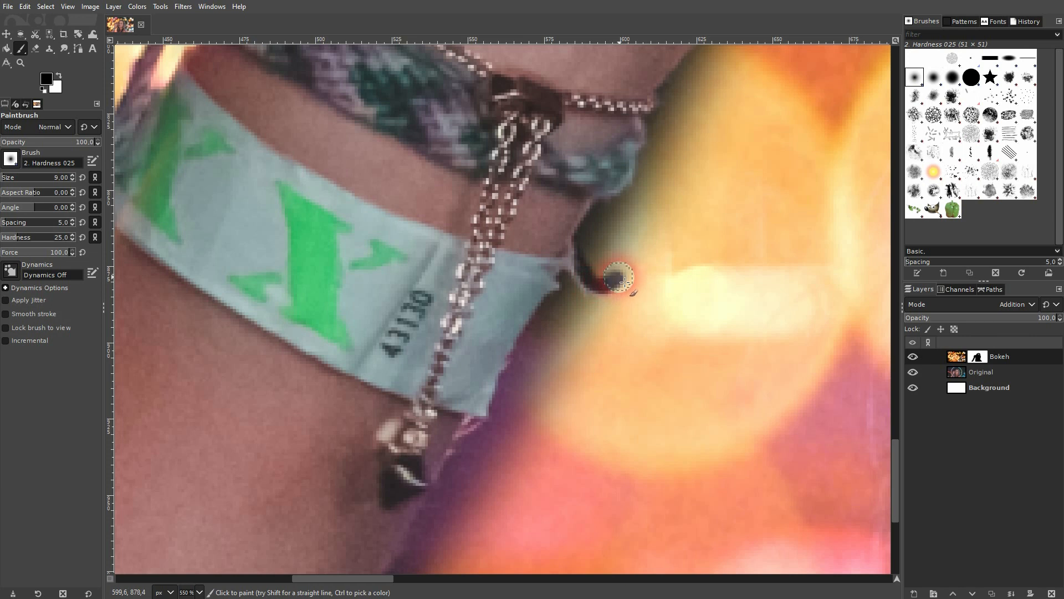
Step: Hide bokeh on the string loop, then paint white to restore it in the gaps beside the wrist
drag(617, 277, 519, 297)
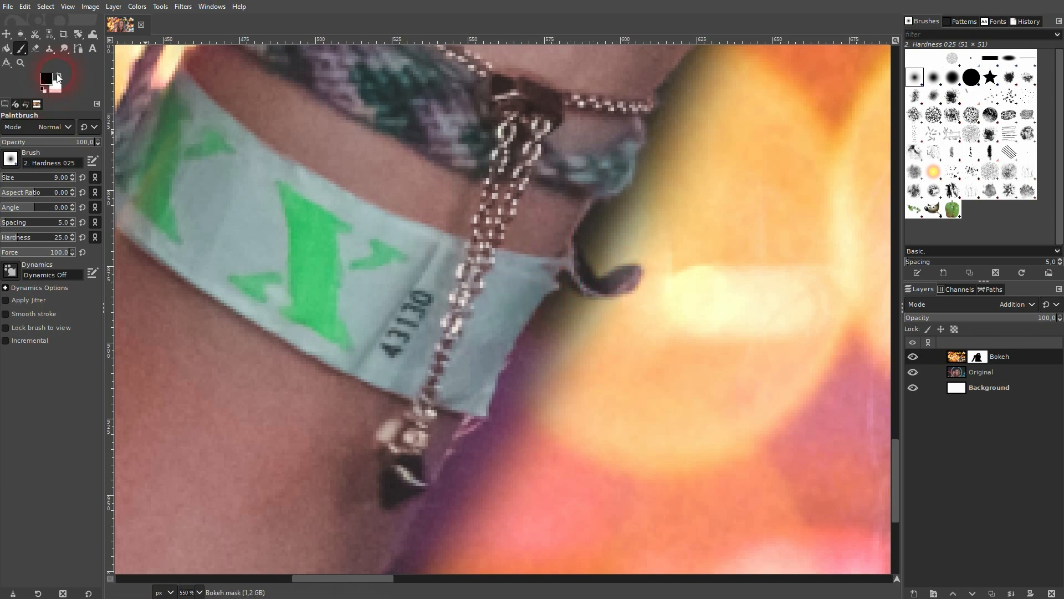
click(617, 272)
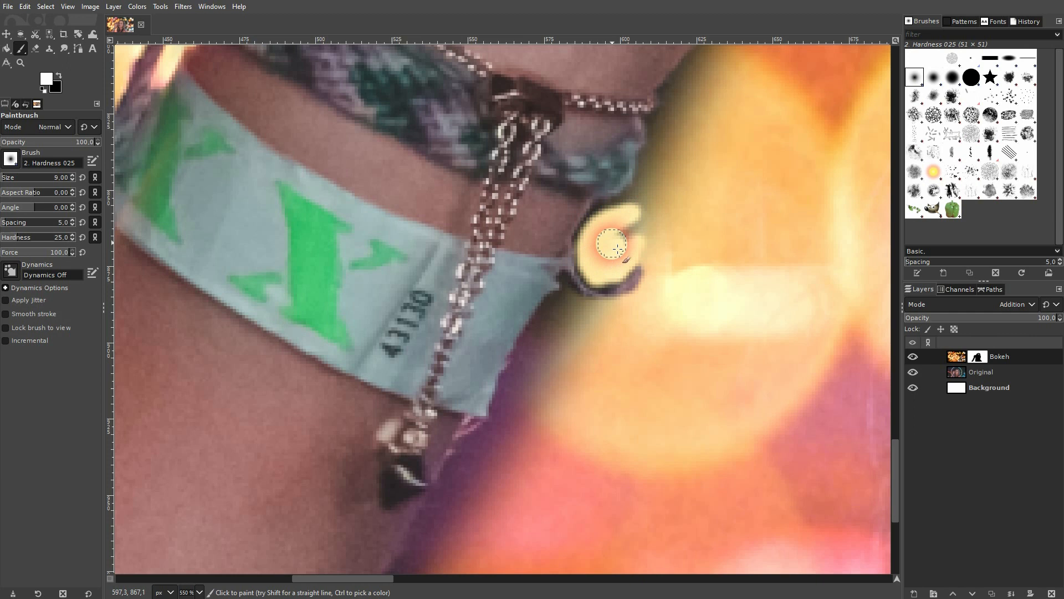
drag(611, 243, 634, 199)
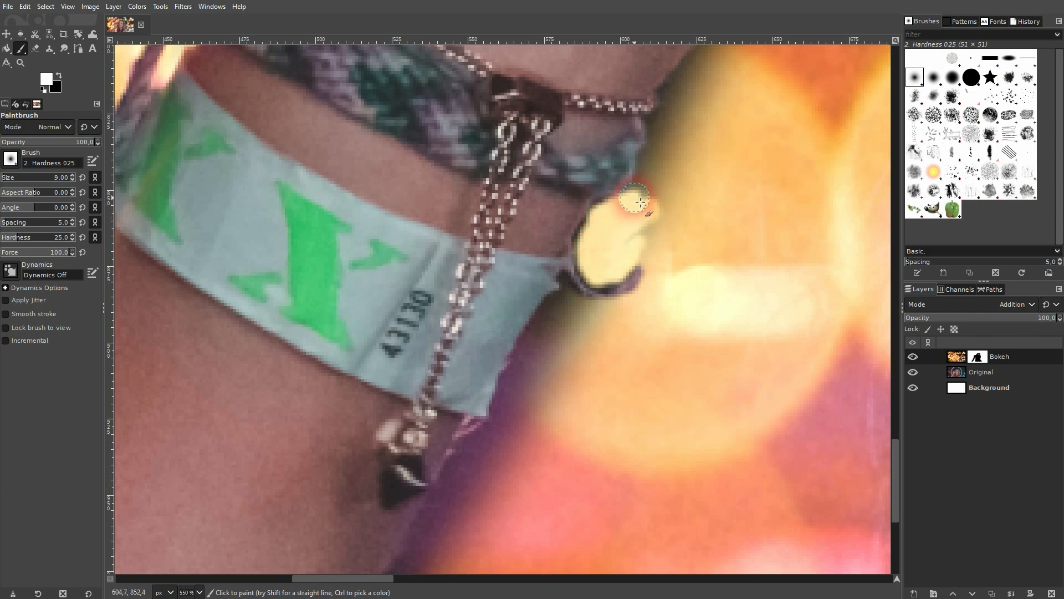
drag(634, 201, 718, 60)
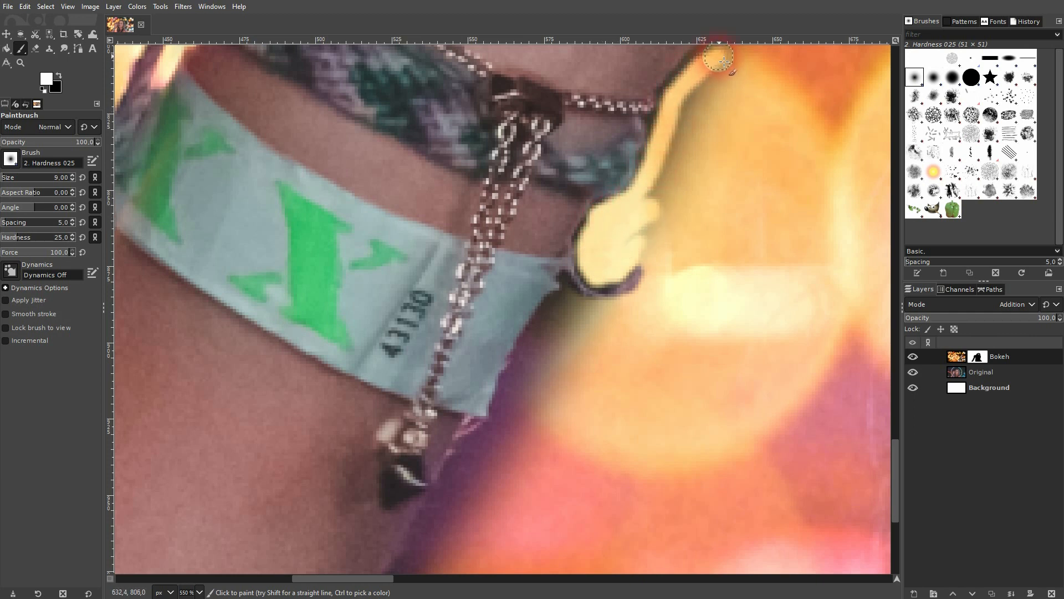
Step: Restore bokeh along the forearm's edge and the arm's edge near her hair
drag(717, 60, 643, 237)
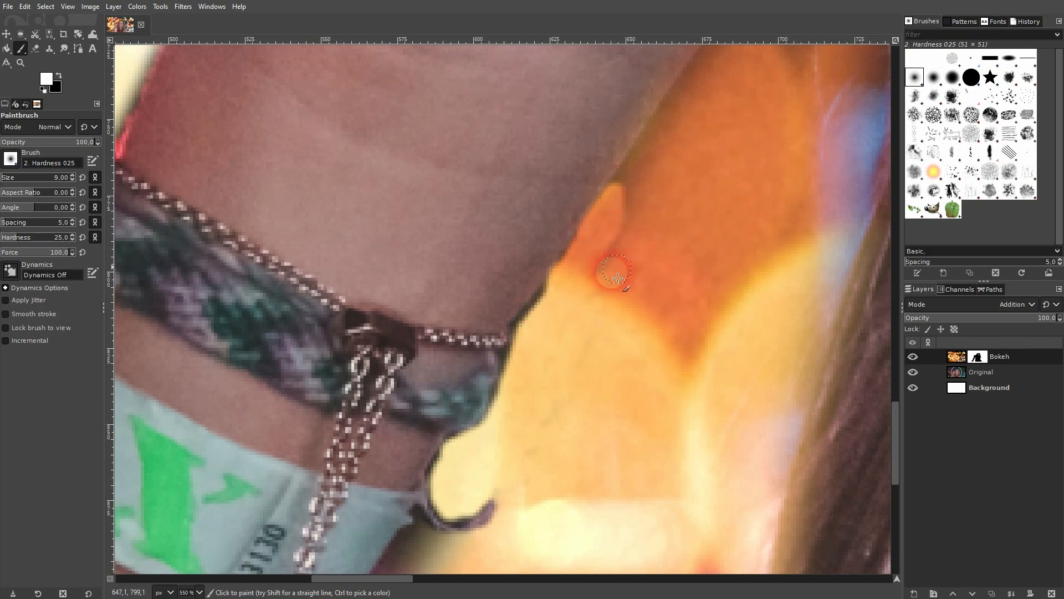
mouse_move(721, 170)
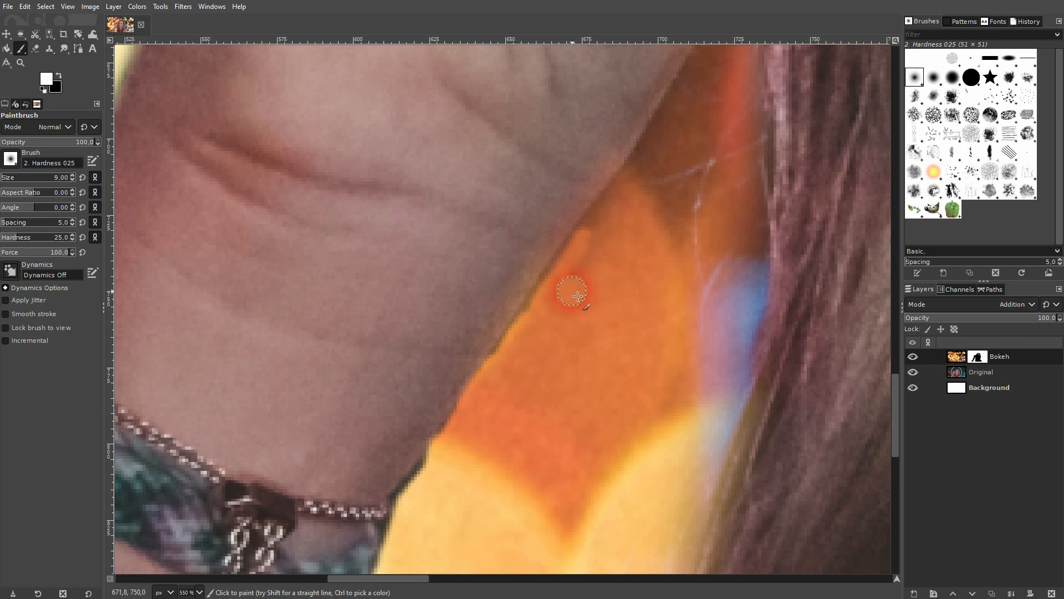
drag(573, 292, 627, 186)
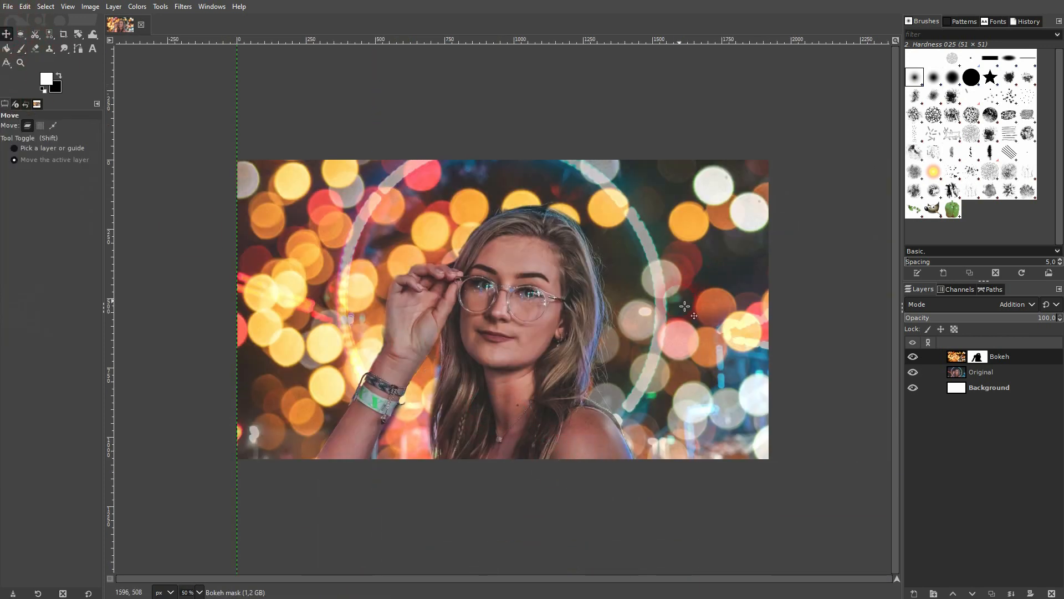
Step: Toggle the Bokeh layer to review the full composite with bokeh kept off the woman
click(912, 356)
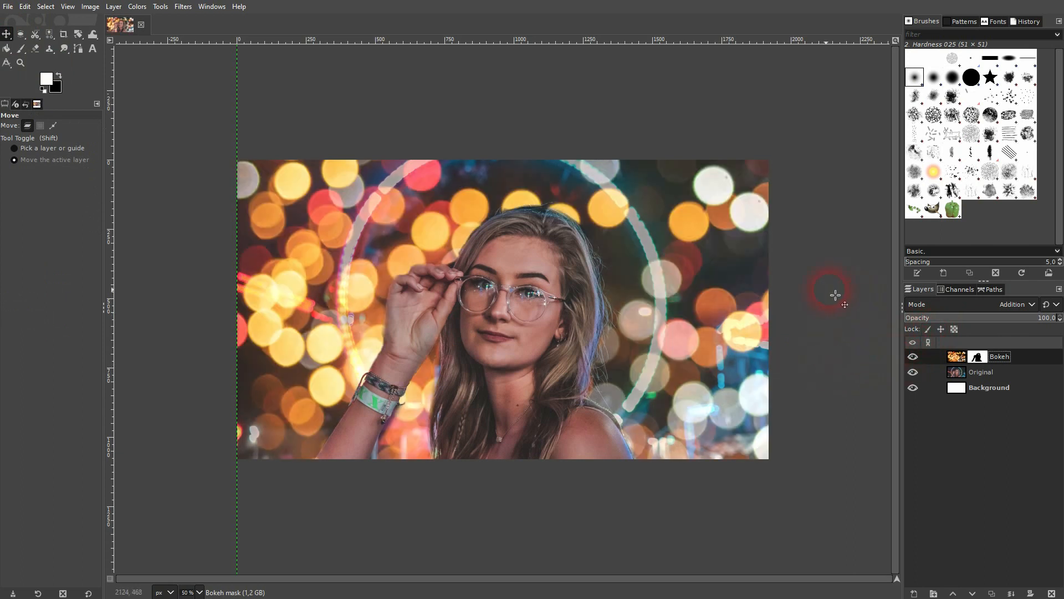
mouse_move(818, 317)
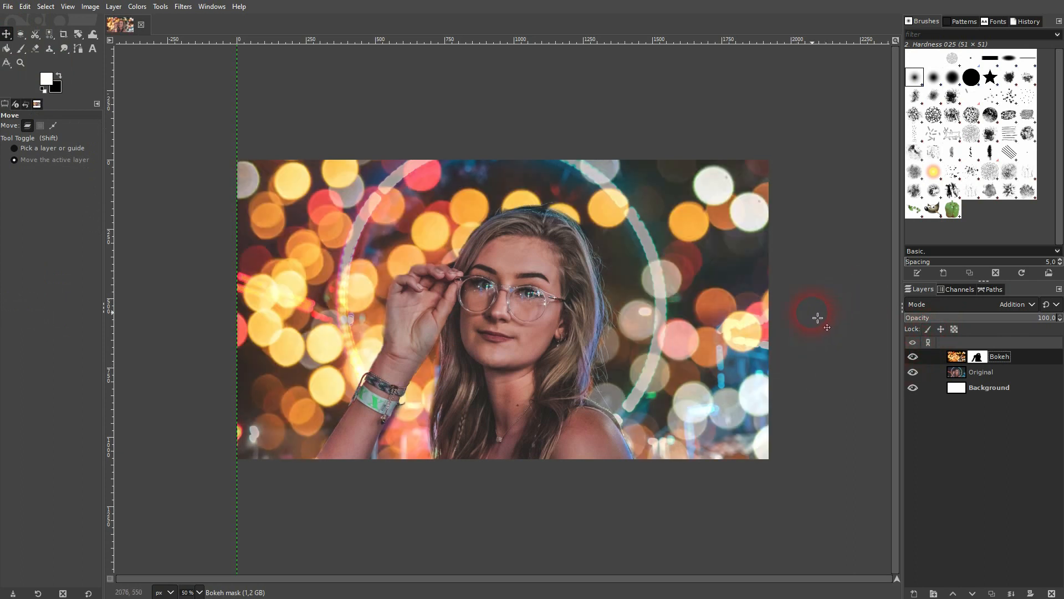